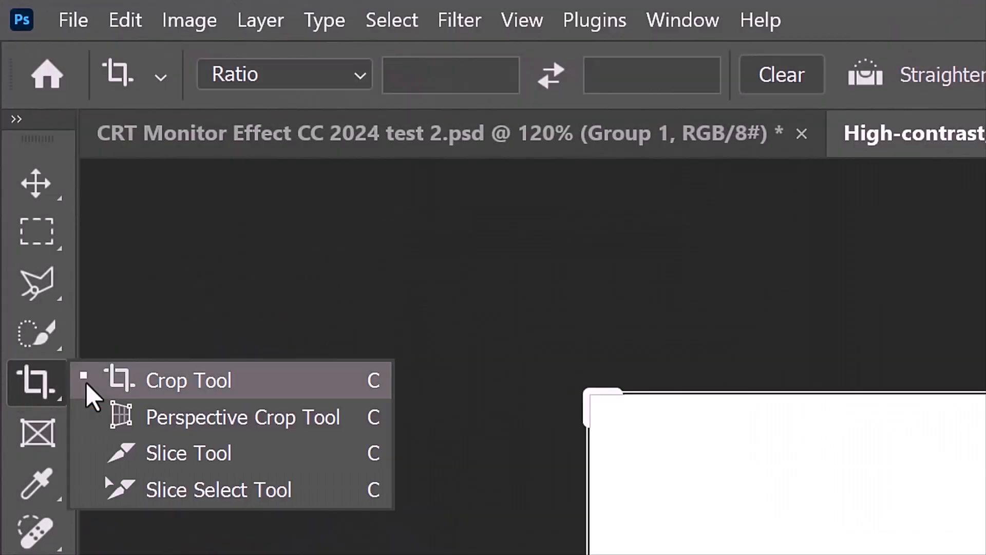
Step: Crop the Pegasus to a 4:3 frame with the whole horse and wings inside
left_click(188, 380)
type("3")
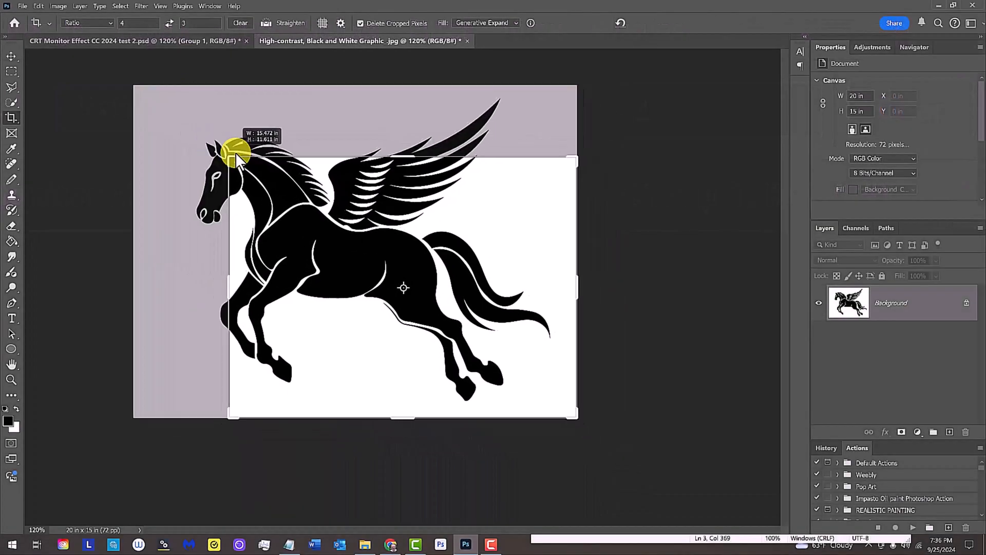
left_click_drag(236, 151, 487, 308)
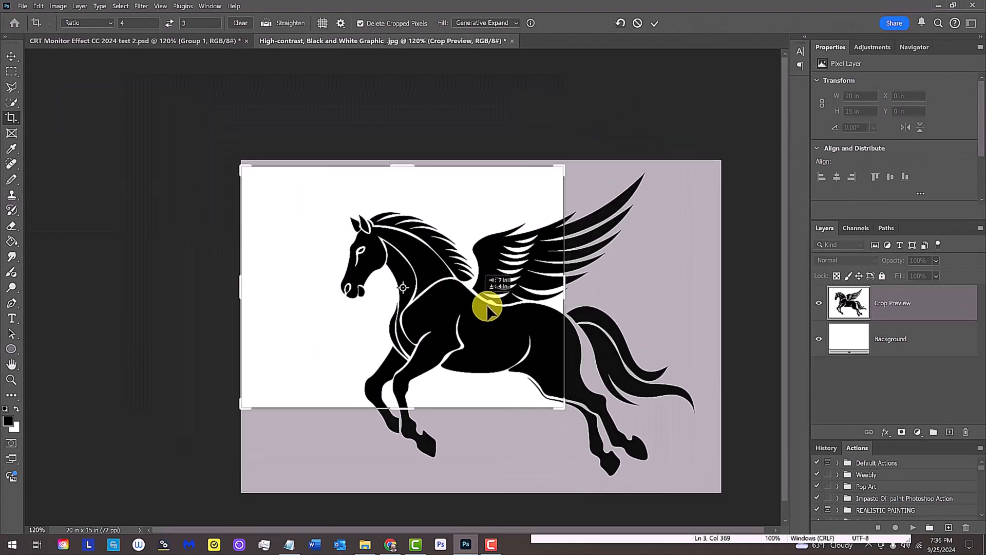
left_click_drag(491, 308, 402, 264)
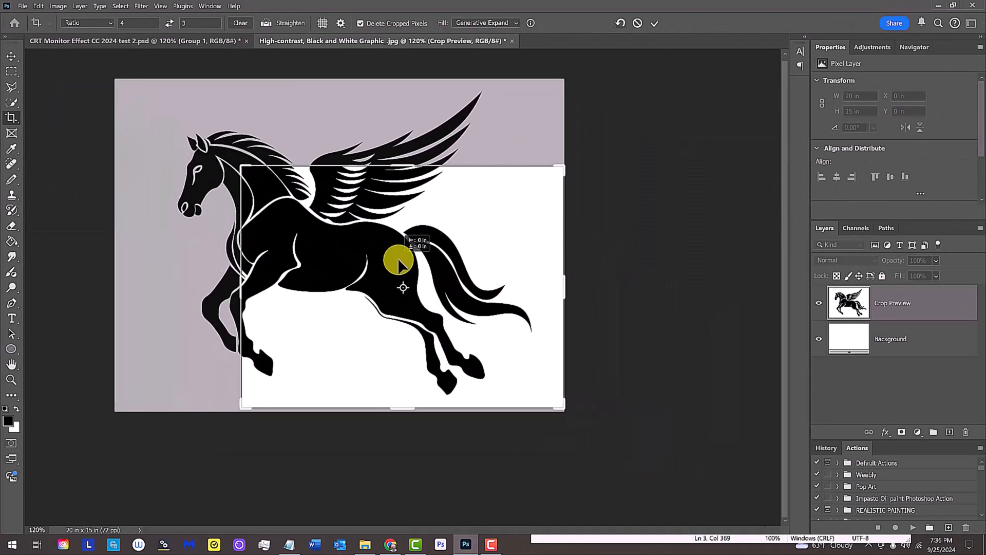
left_click_drag(403, 264, 407, 153)
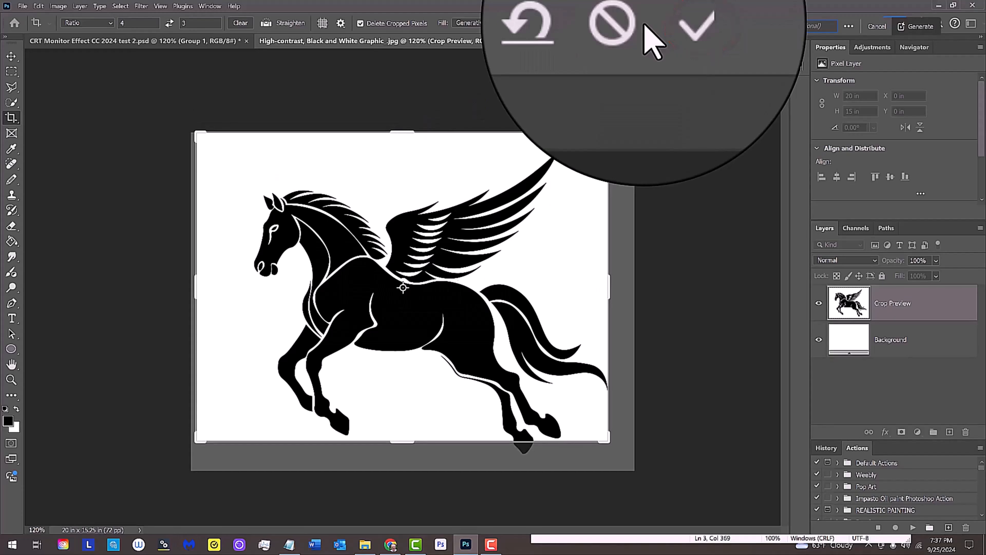
left_click(696, 25)
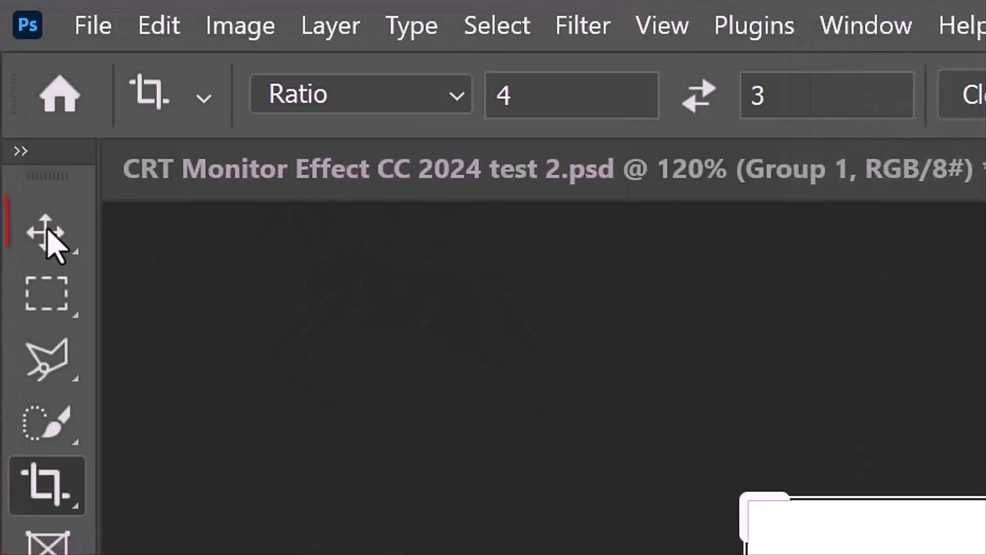
Step: Set Image Size to 1440 × 1080 pixels with proportions linked
left_click(46, 231)
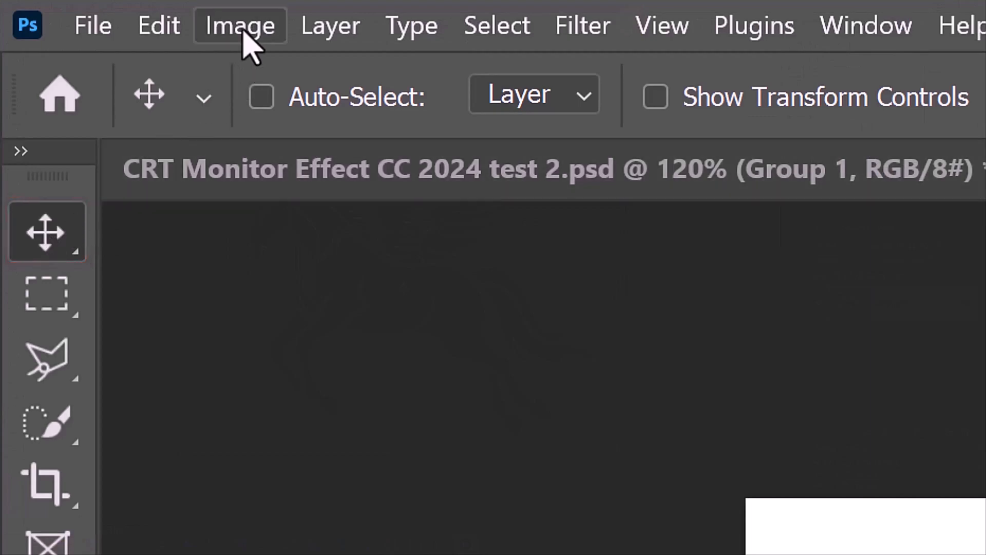
left_click(239, 25)
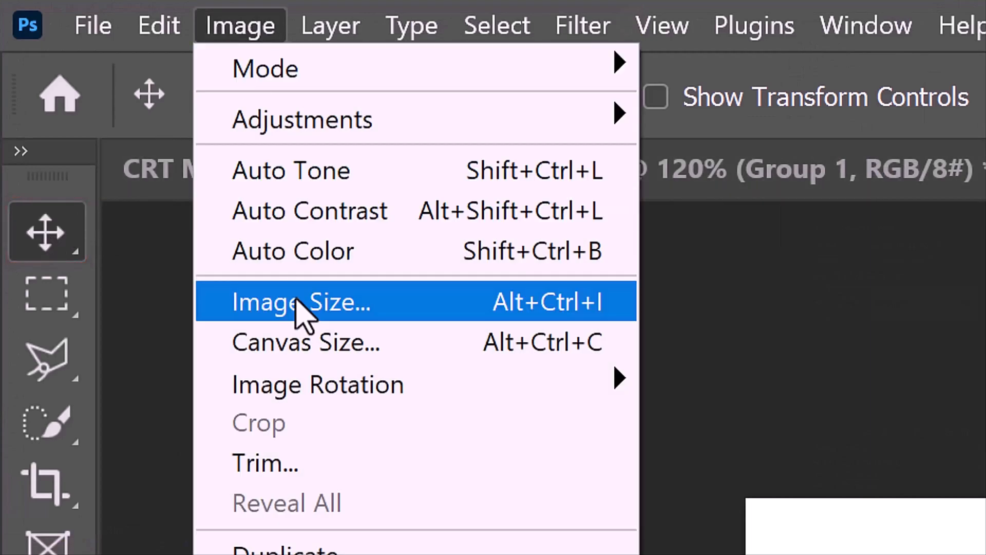
left_click(302, 302)
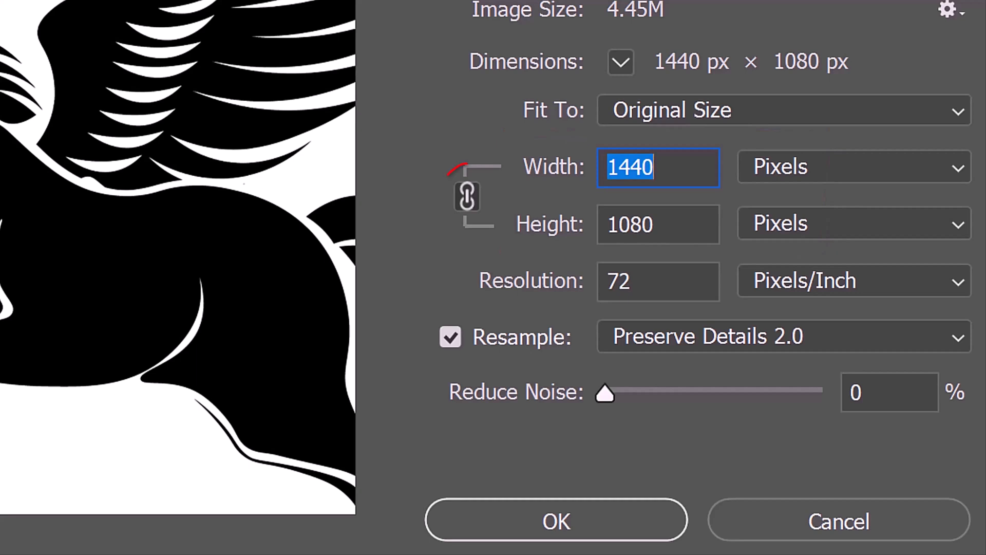
left_click(467, 197)
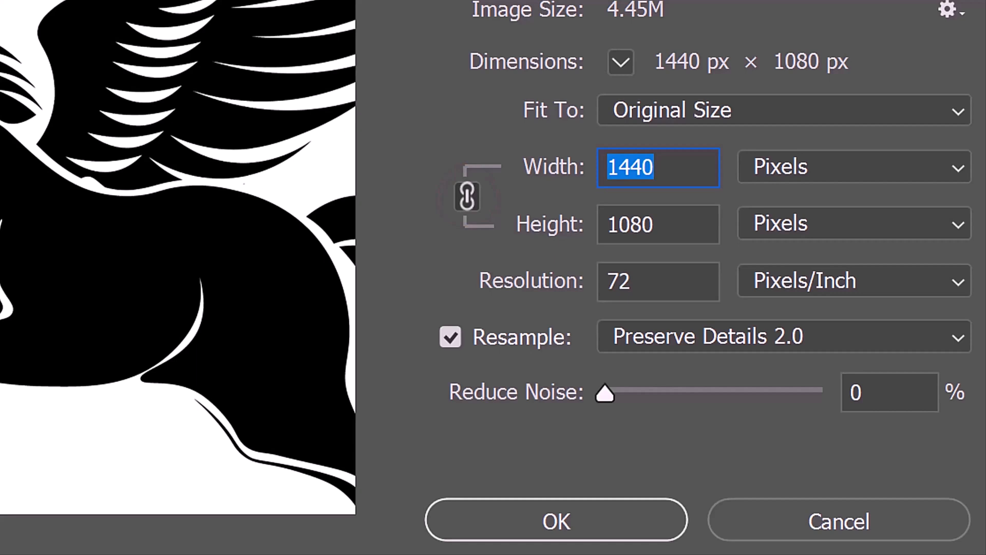
key("Enter")
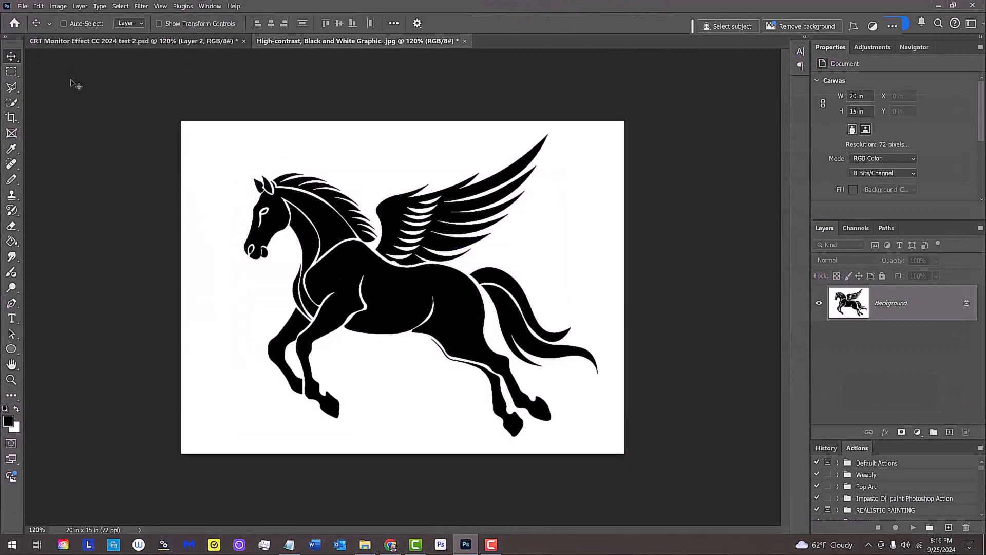
Step: Invert the image so the Pegasus is white, and select the shadows with Color Range
key("ctrl+i")
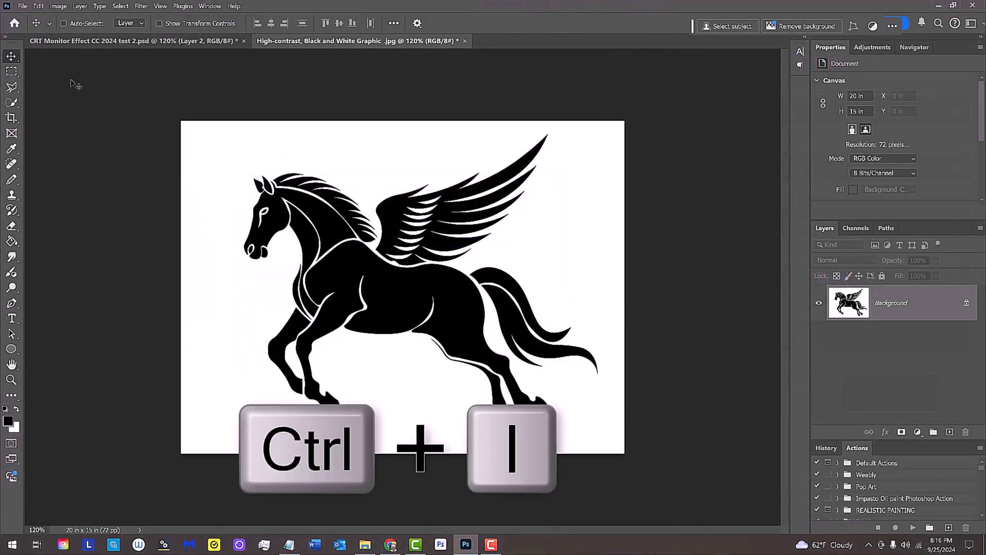
key("ctrl+i")
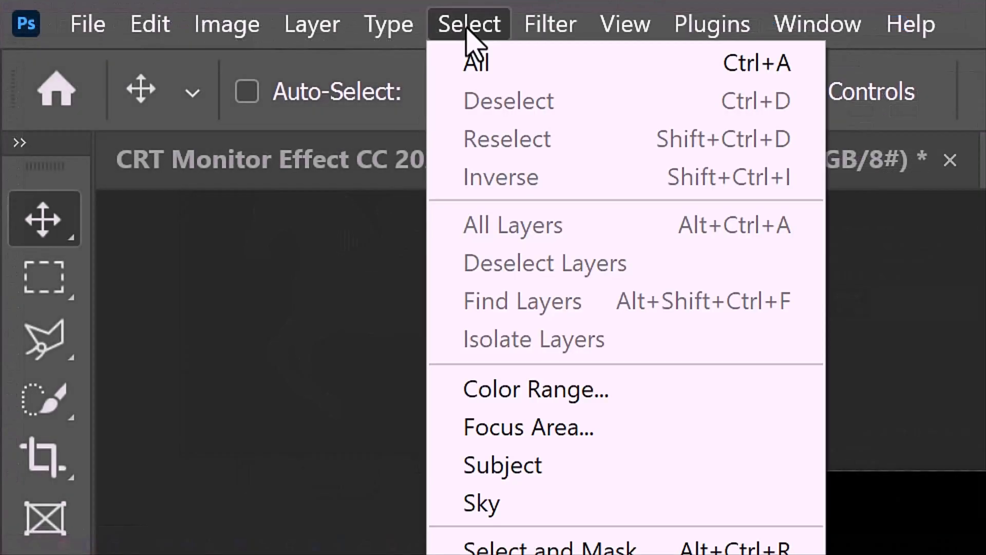
mouse_move(535, 389)
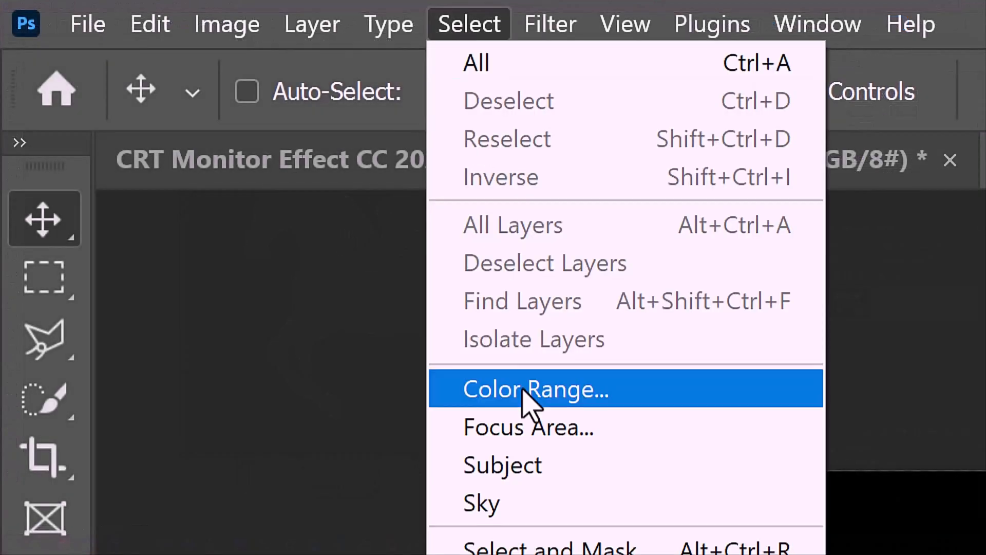
left_click(535, 389)
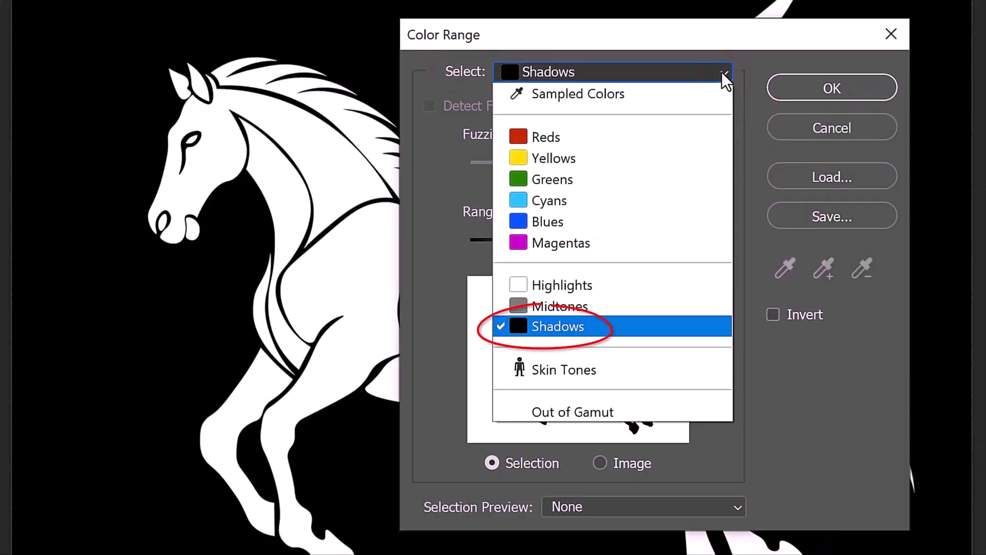
left_click(557, 326)
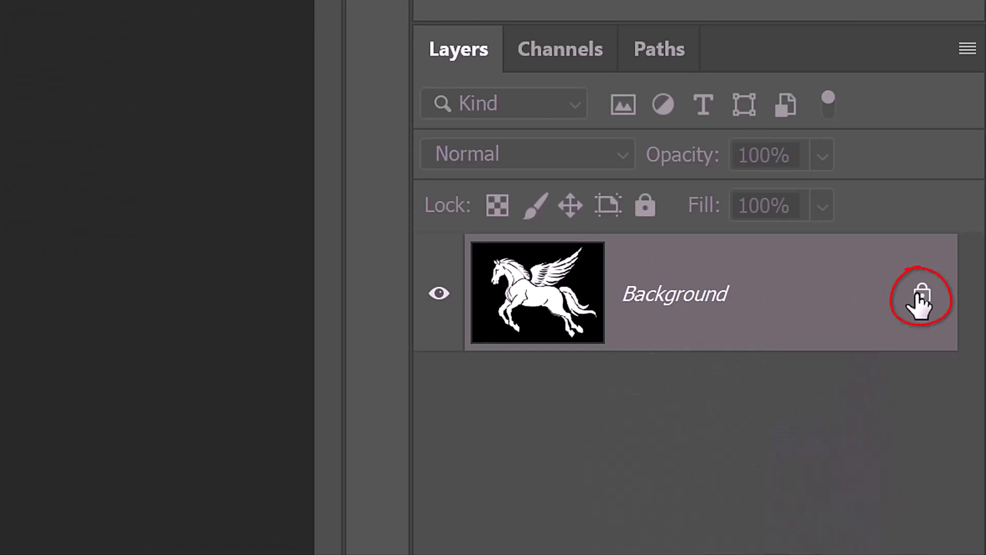
Step: Unlock the Background layer and delete the selected black areas
left_click(918, 296)
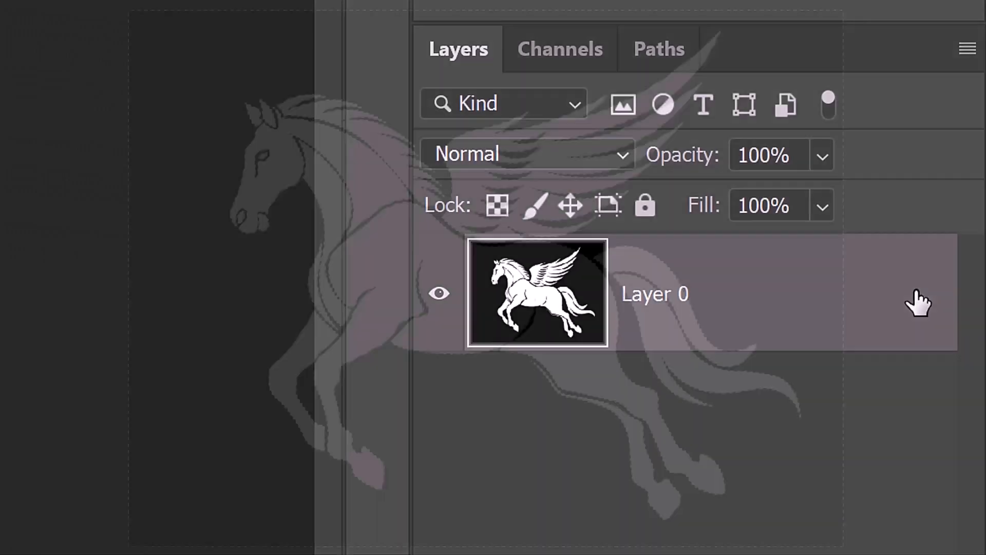
key("Delete")
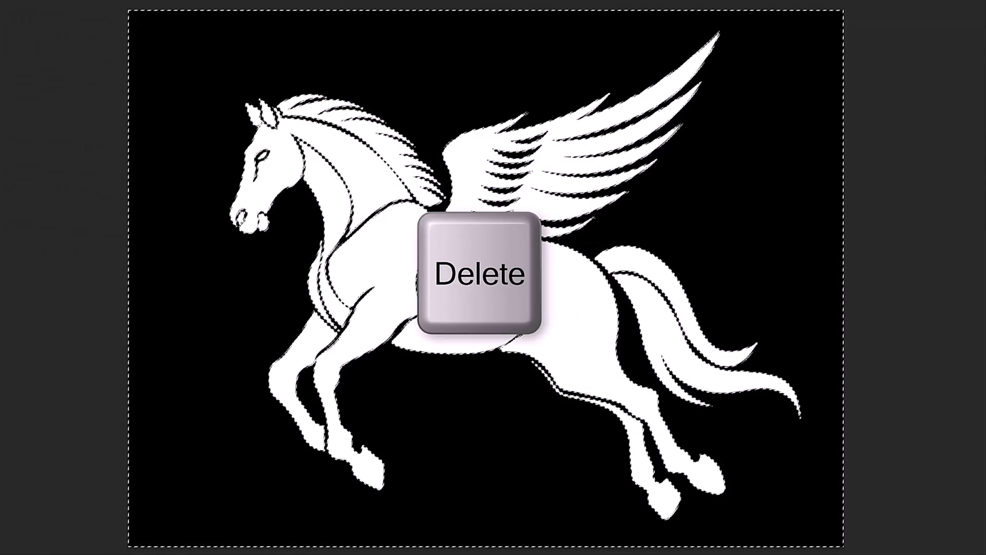
key("Delete")
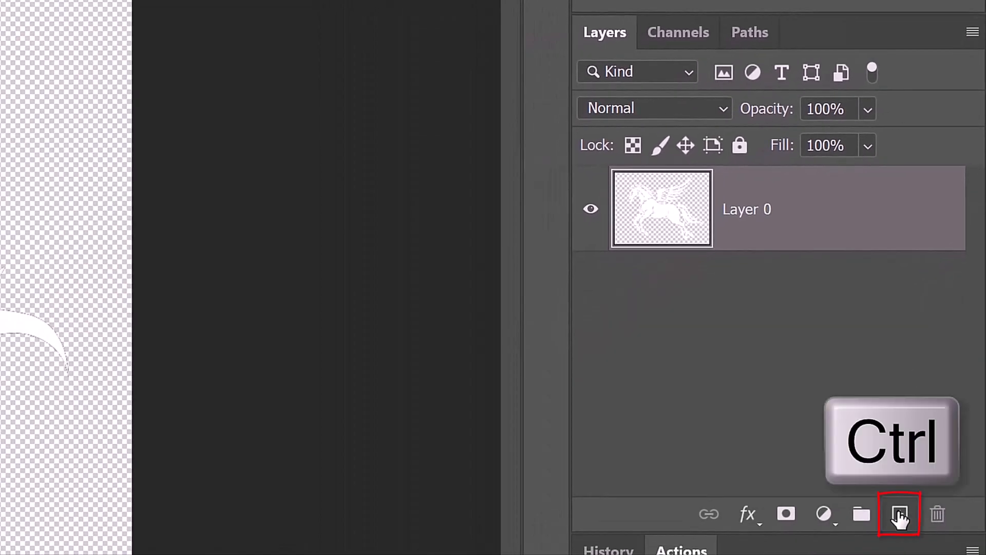
Step: Add Layer 1 beneath the Pegasus layer and fill it solid black
left_click(899, 513)
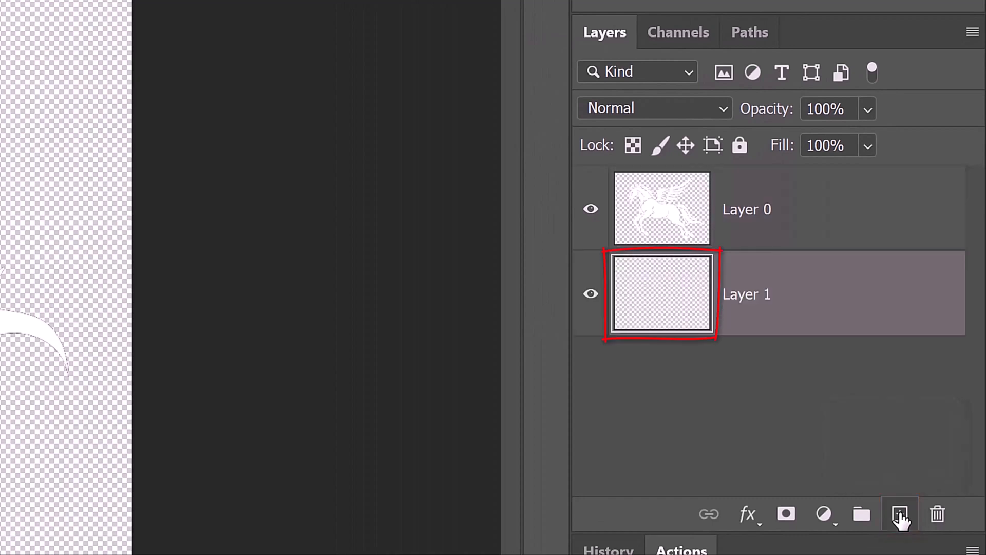
left_click(899, 513)
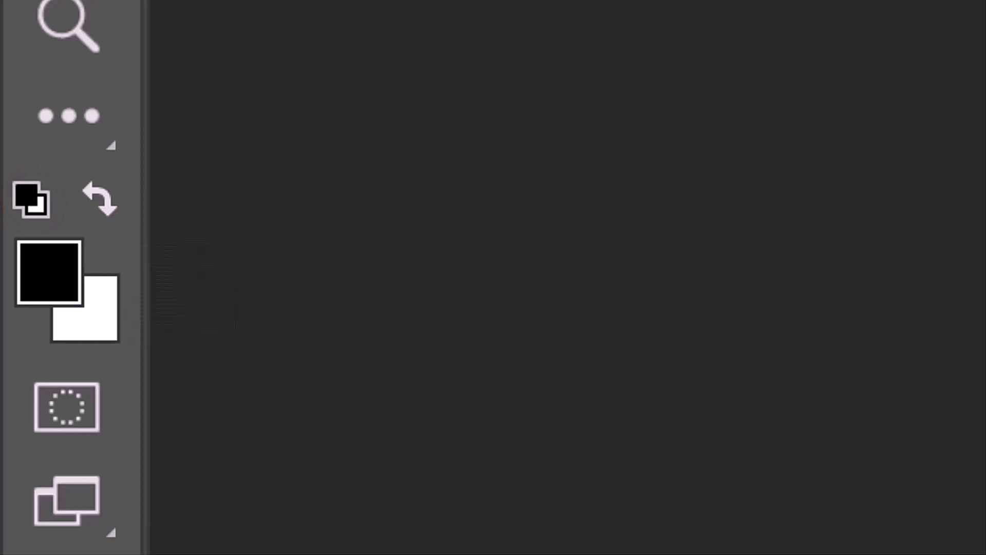
left_click(48, 272)
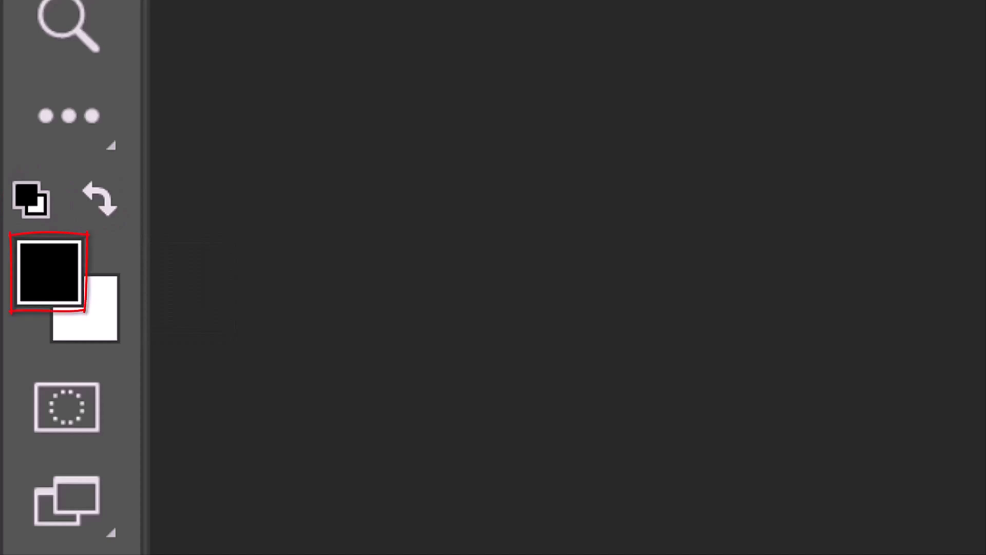
left_click(899, 513)
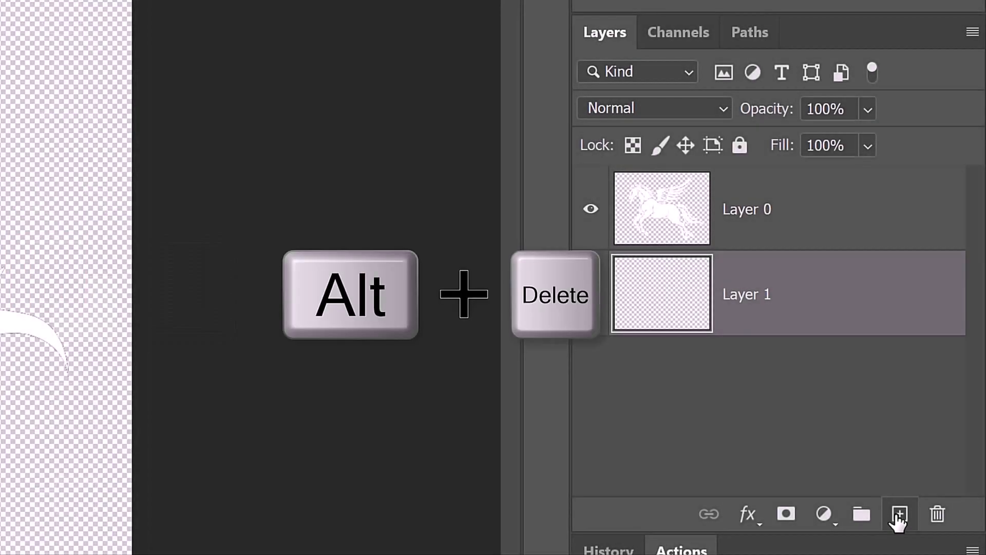
key("Alt+Delete")
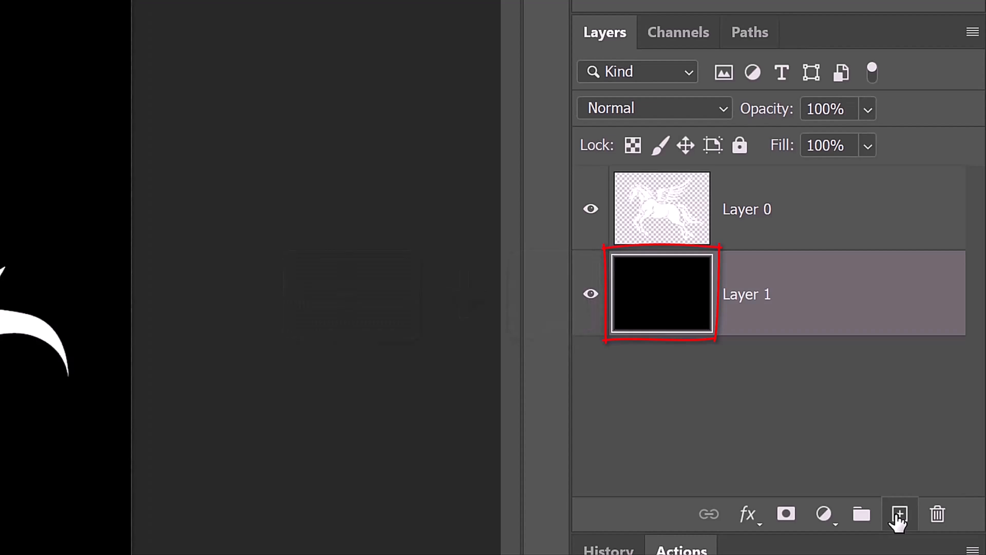
left_click(745, 210)
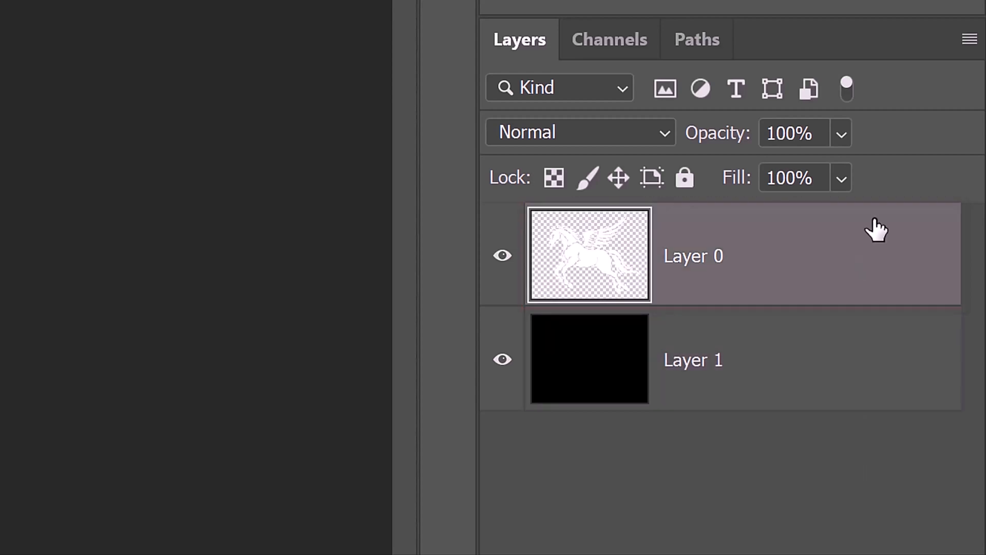
Step: Convert the Pegasus layer to a smart object and apply a 120 px Gaussian blur
left_click(969, 39)
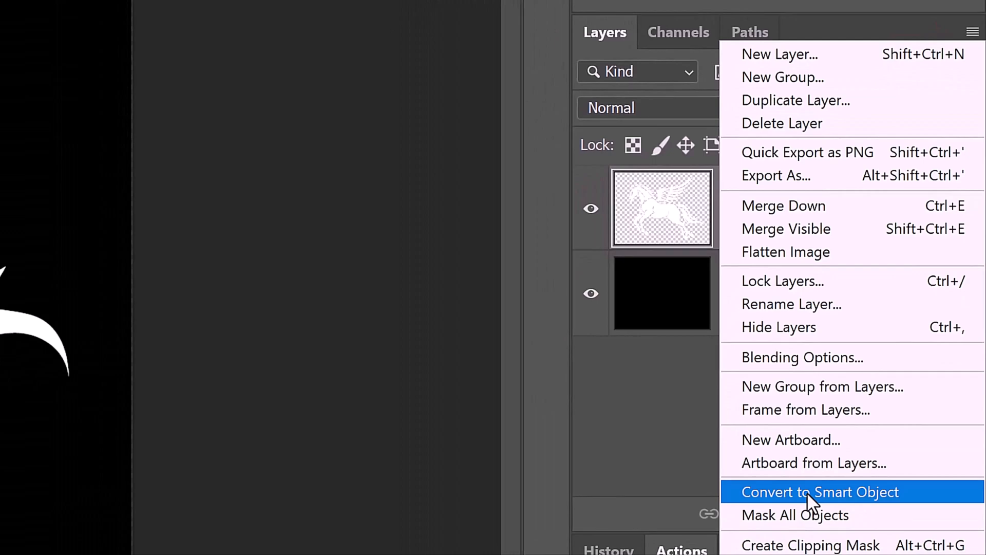
left_click(820, 492)
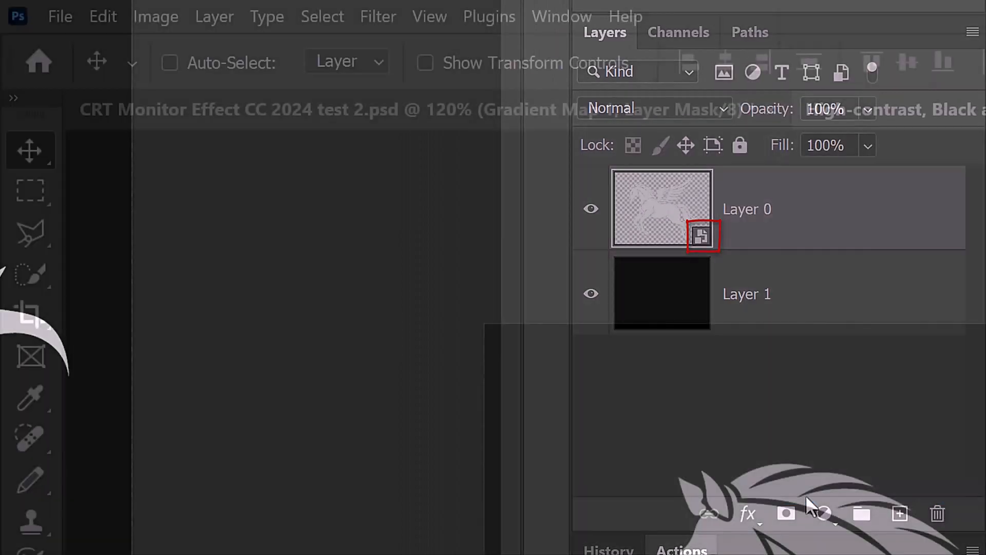
left_click(378, 16)
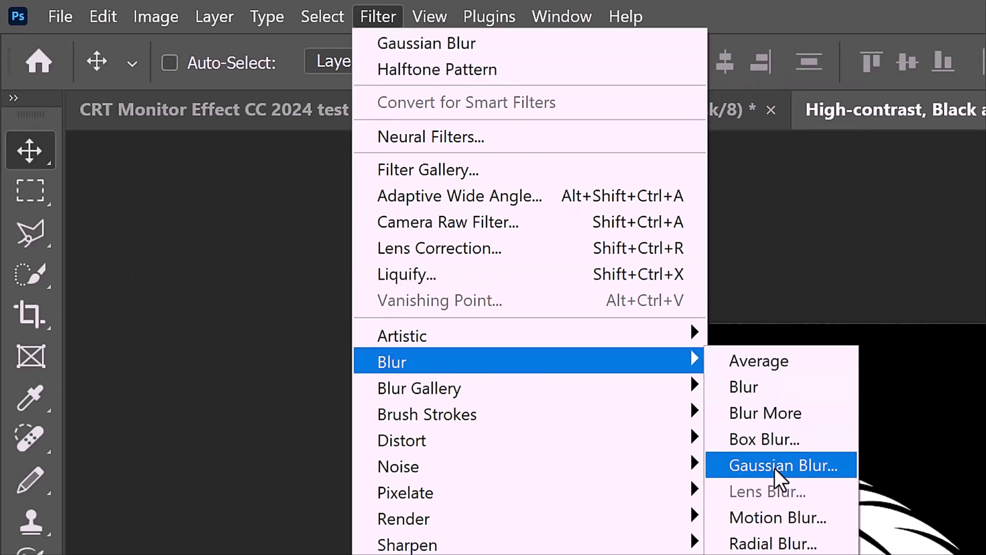
left_click(779, 466)
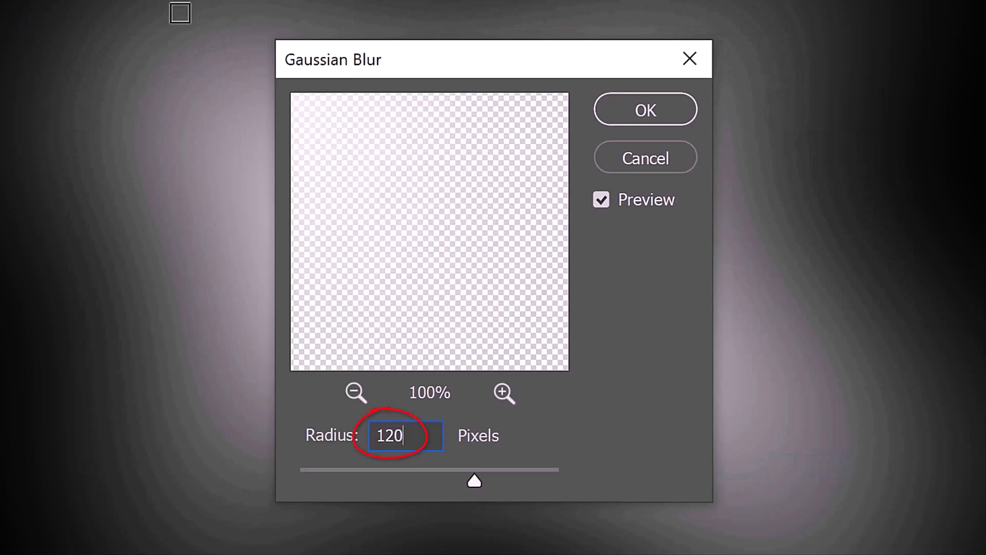
left_click(645, 109)
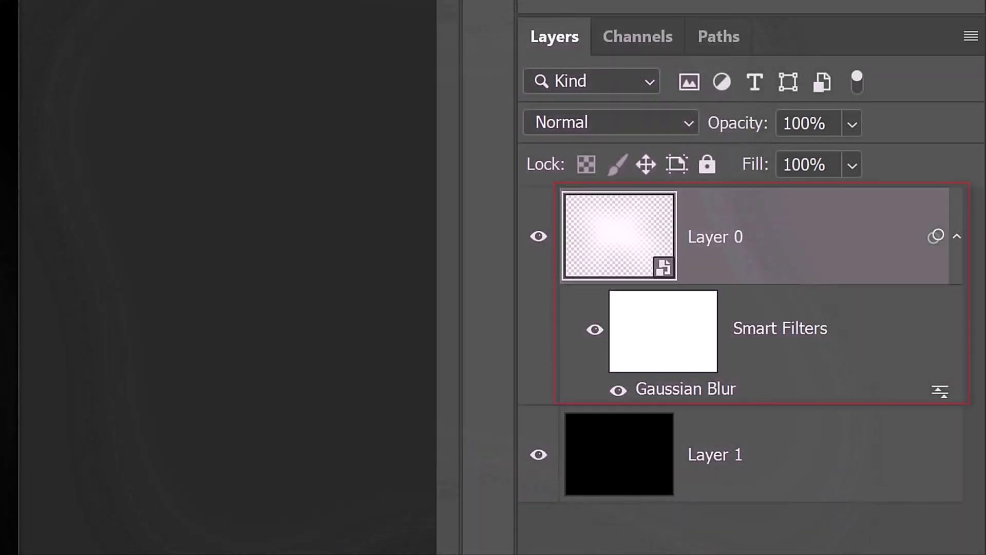
Step: Duplicate the blurred layer, changing the copies' Gaussian blurs to 30 px and 4 px
key("ctrl+j")
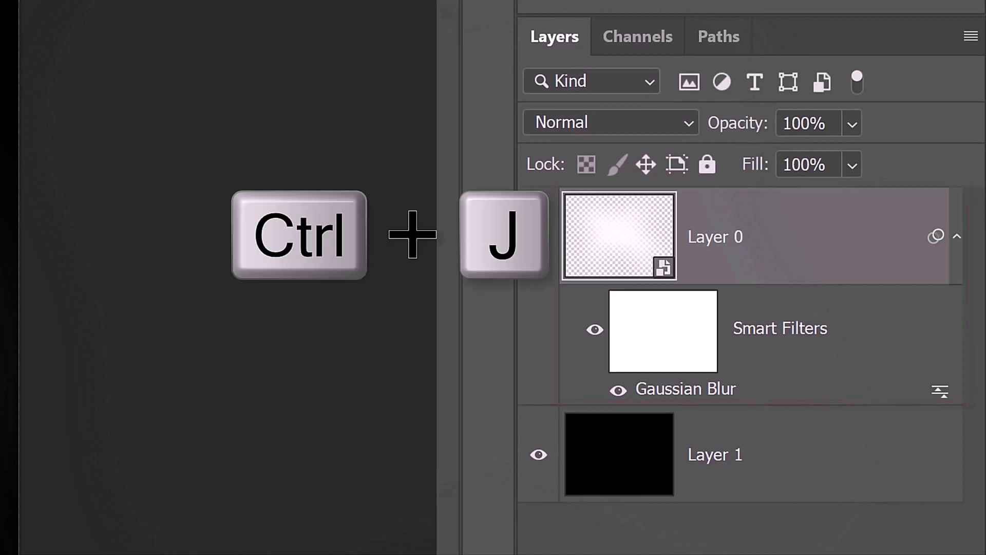
key("ctrl+j")
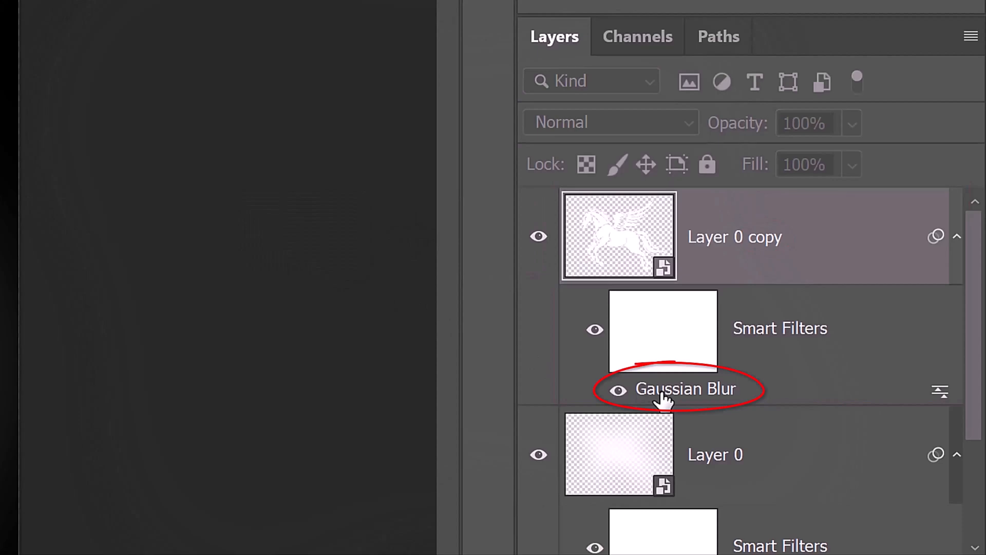
double_click(685, 389)
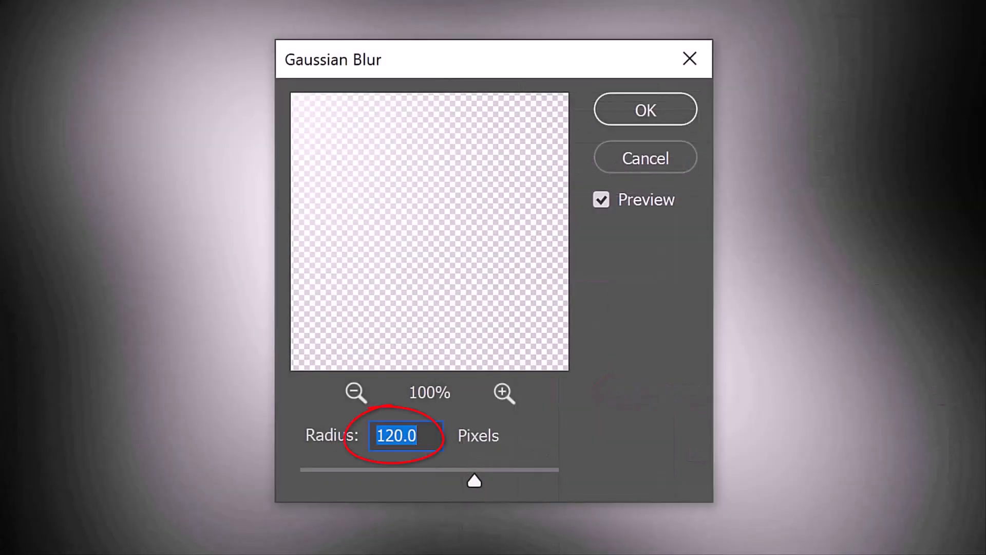
type("30")
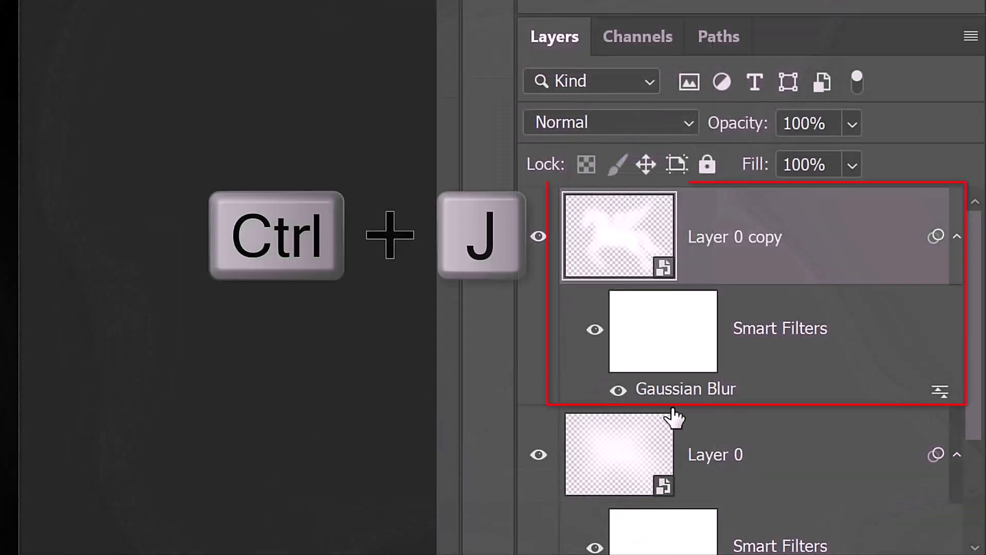
key("ctrl+j")
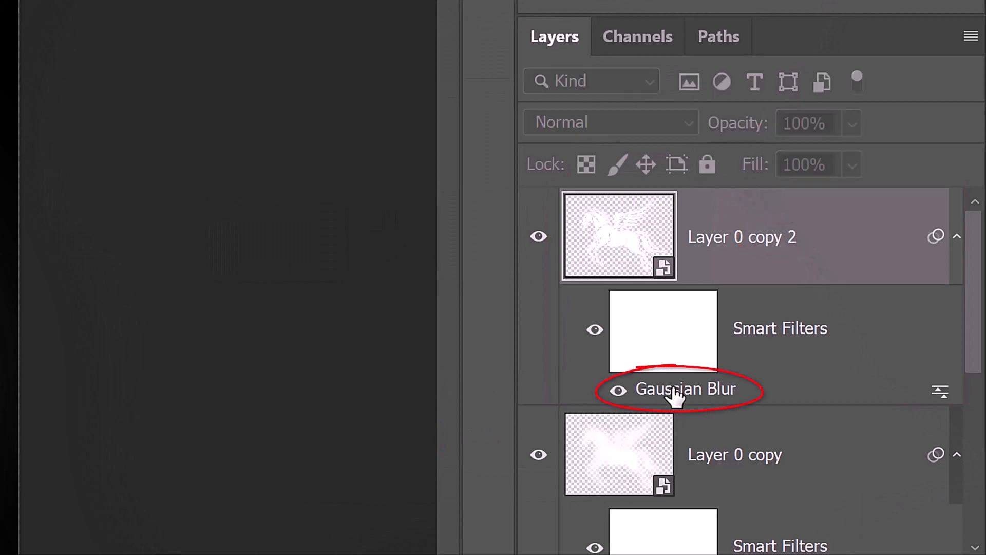
double_click(684, 389)
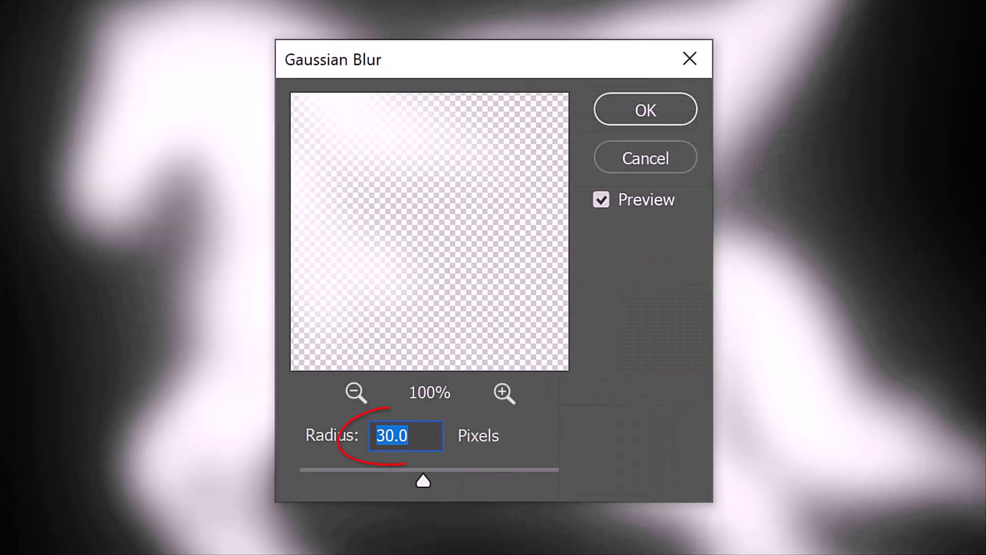
type("4")
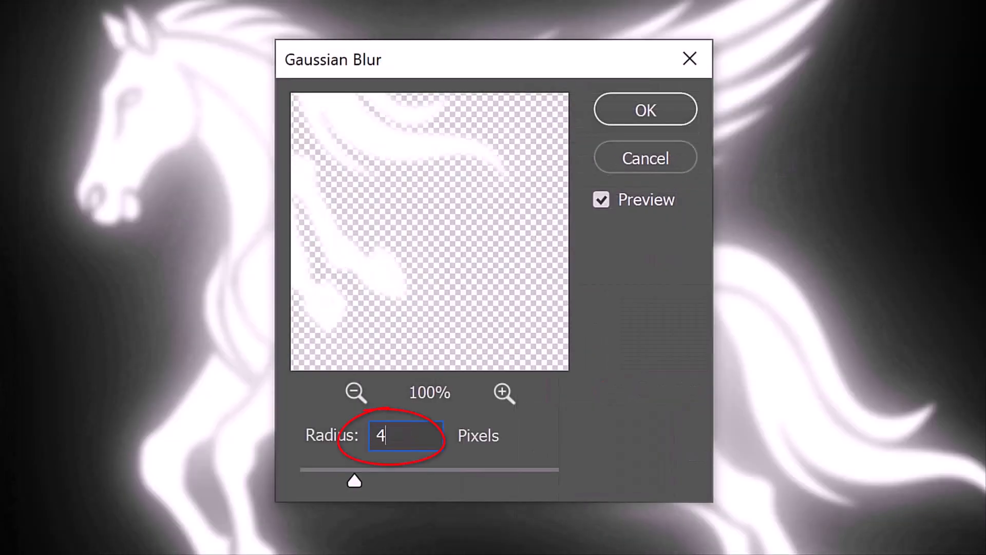
left_click(644, 109)
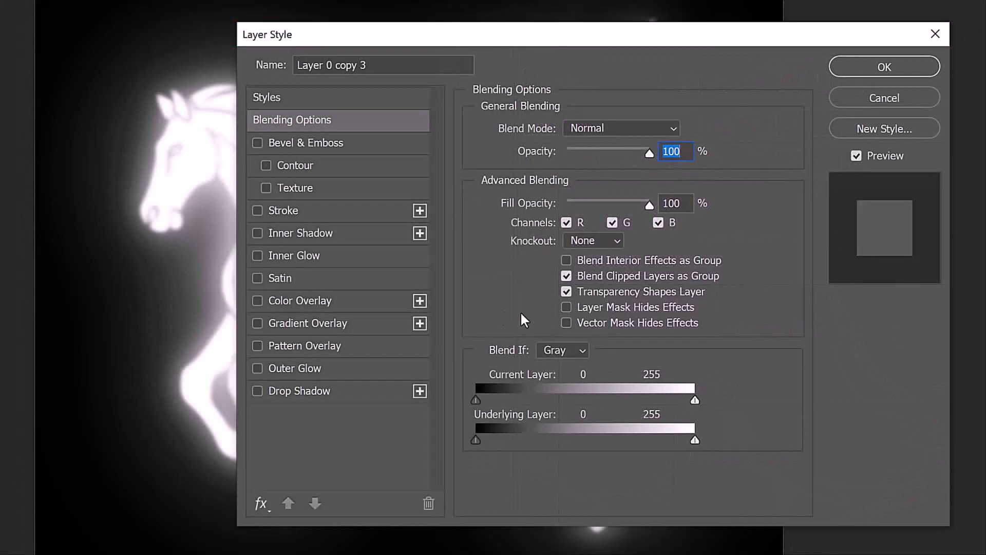
Step: Add a #4c4c4c dark grey Color Overlay to Layer 0 copy 3 and collapse its effects
left_click(257, 300)
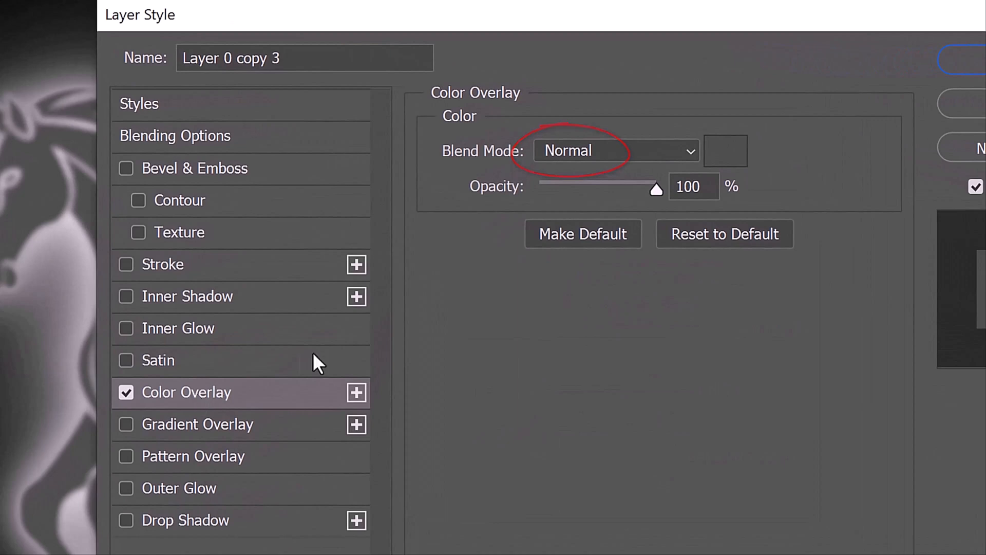
left_click(723, 151)
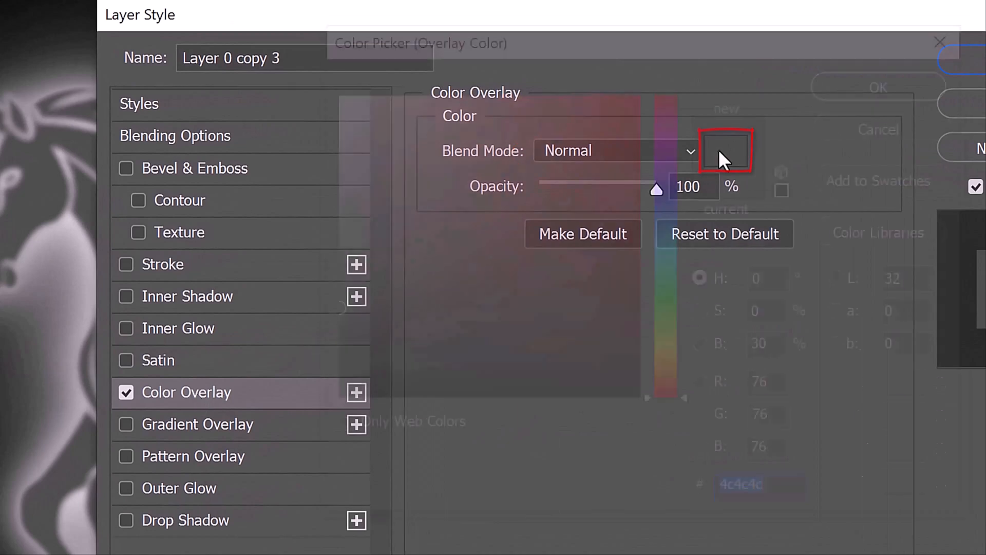
left_click(725, 150)
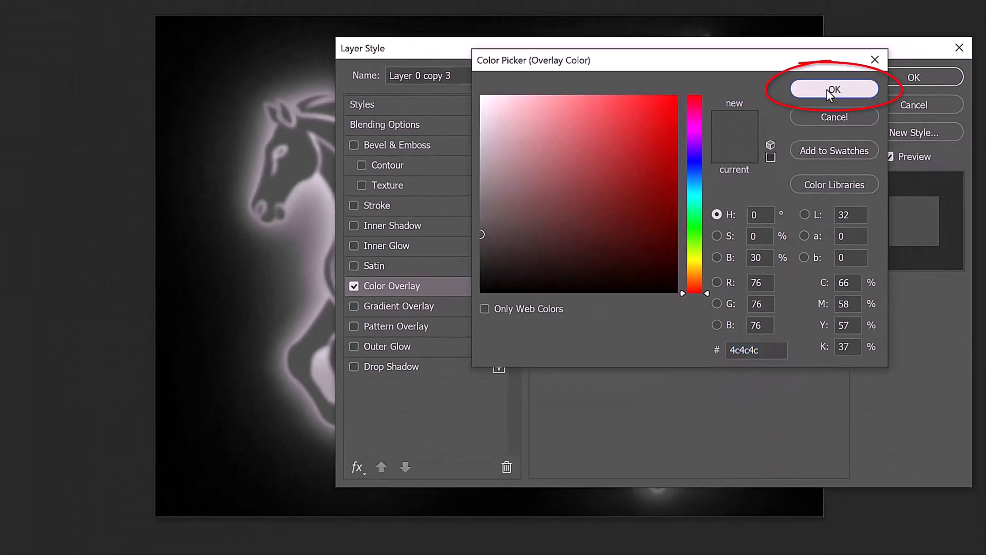
left_click(834, 90)
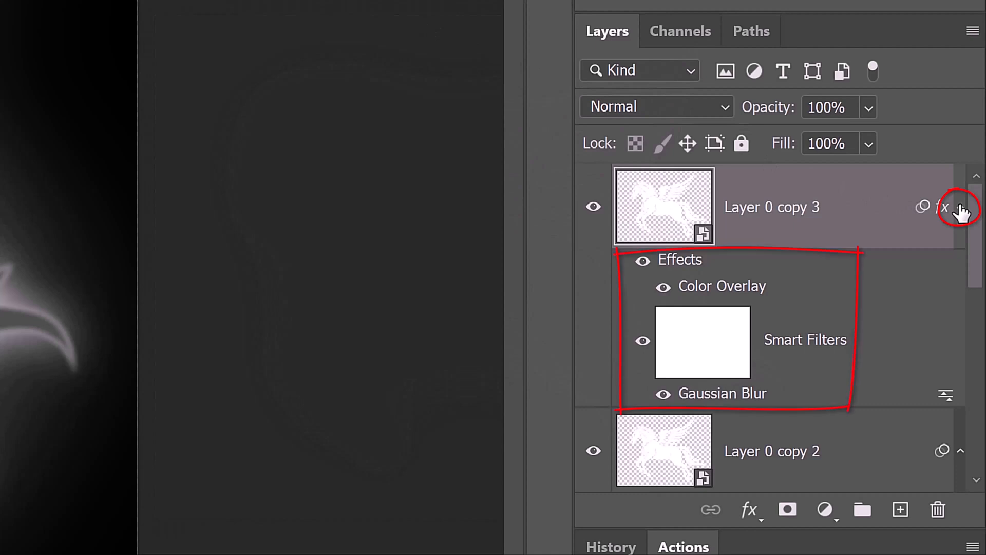
left_click(961, 207)
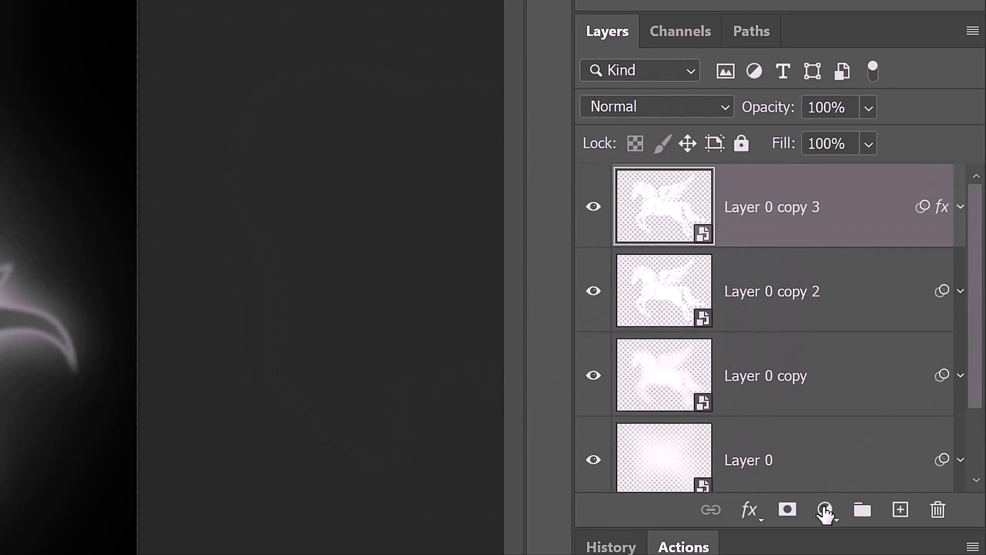
Step: Add a Gradient Map adjustment layer above the Pegasus stack
left_click(825, 510)
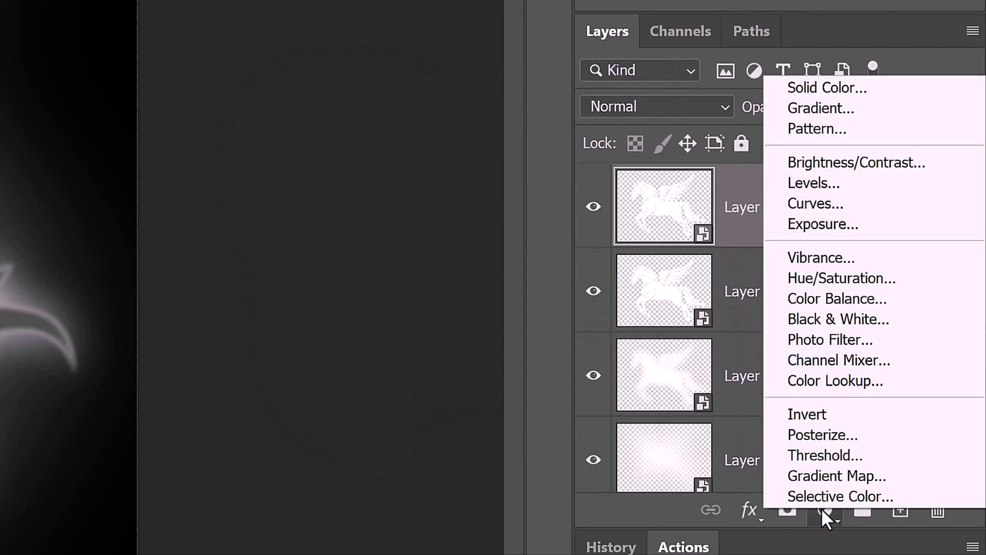
mouse_move(829, 476)
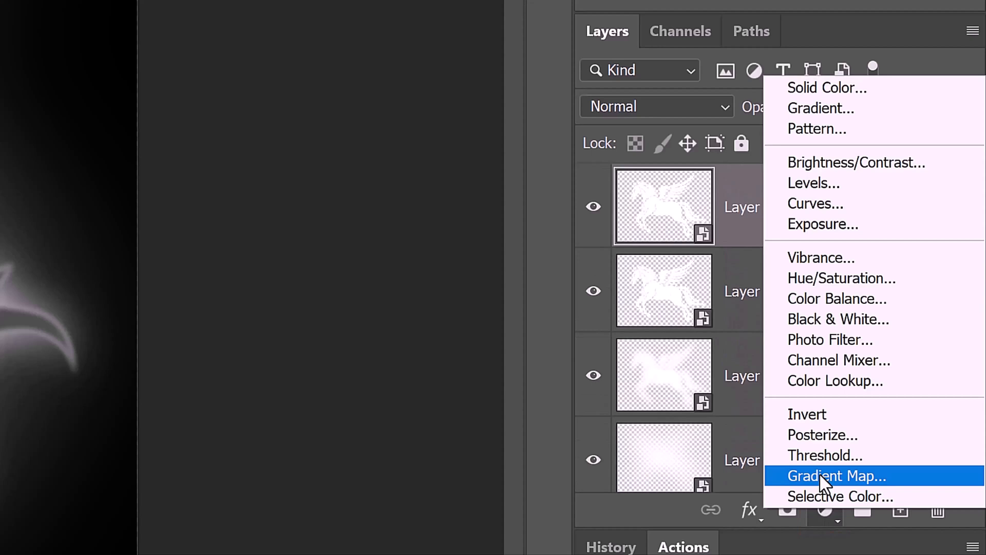
left_click(836, 475)
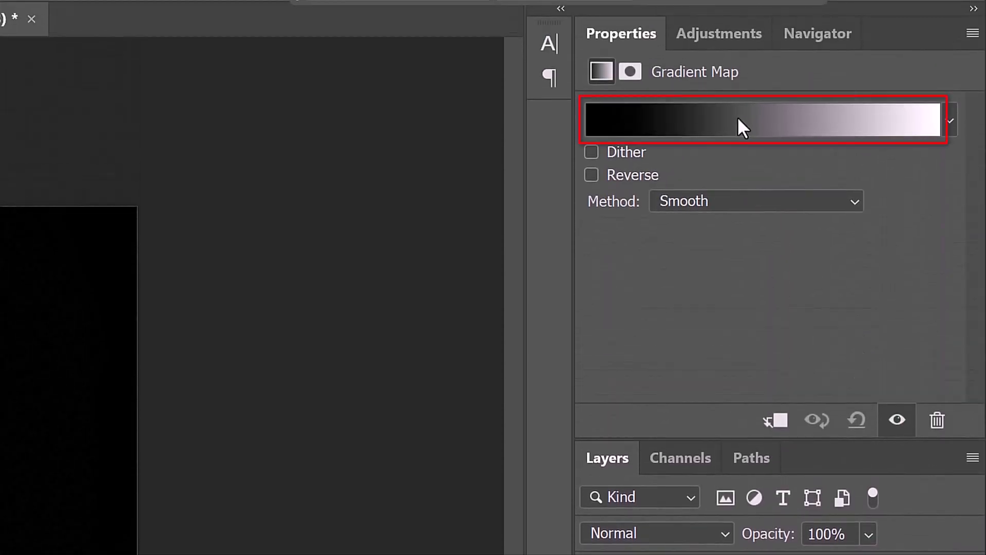
left_click(742, 120)
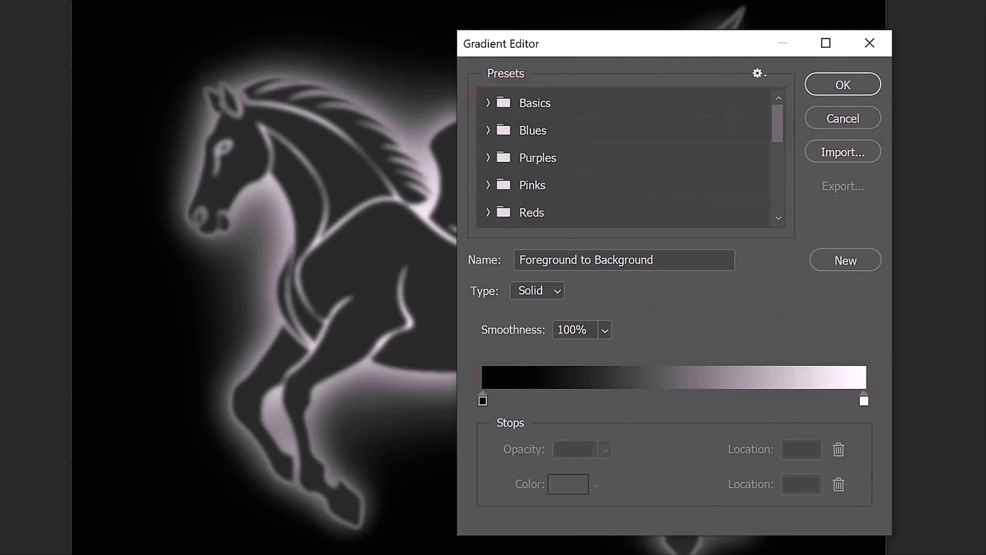
Step: Add a #00BD09 green gradient stop at 90 and blend the Gradient Map as Overlay
left_click(781, 400)
type("90")
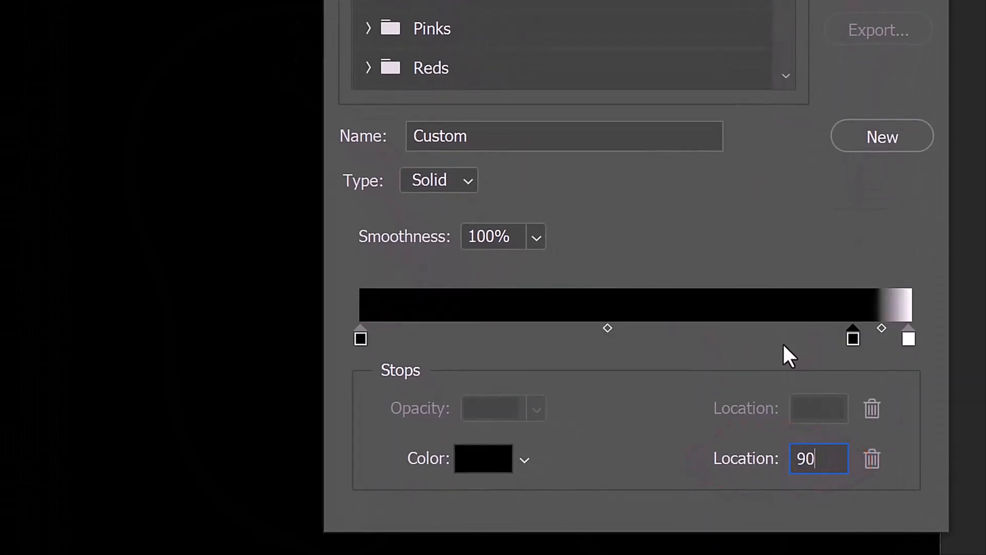
left_click(482, 457)
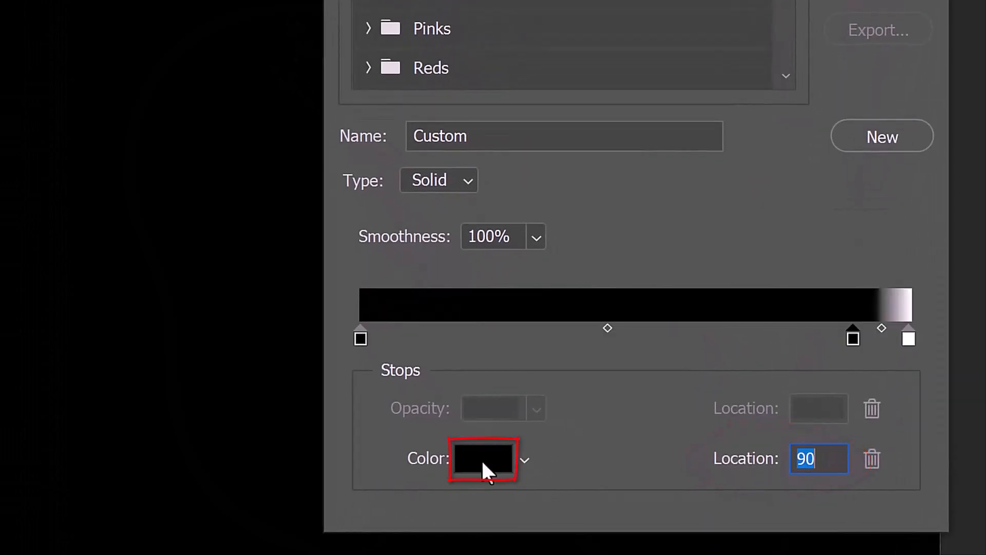
left_click(483, 458)
type("00BD09")
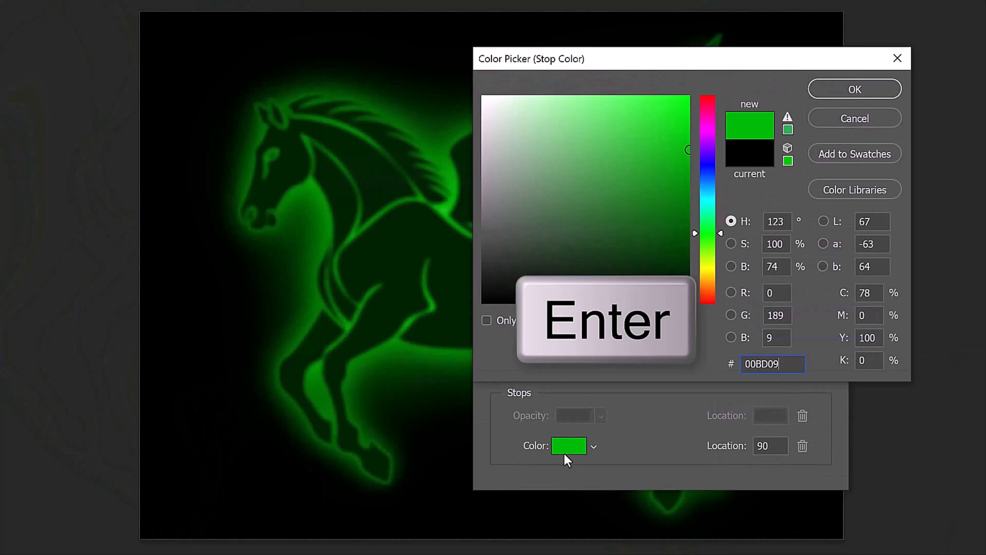
key("Enter")
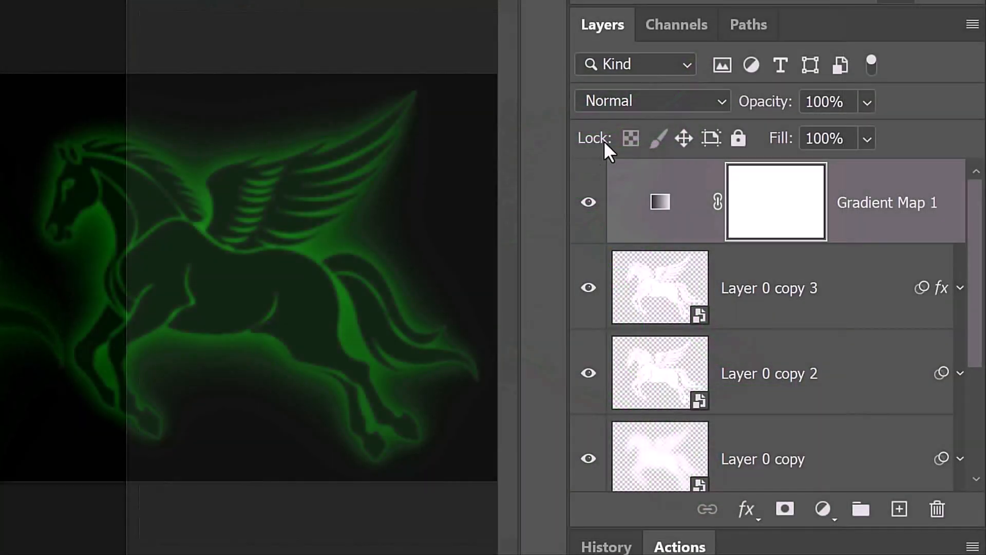
left_click(652, 100)
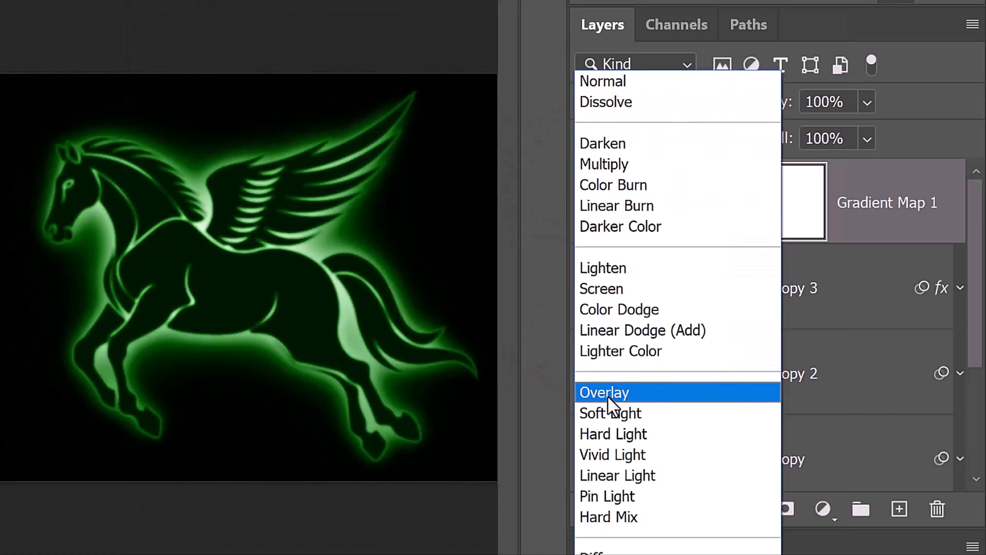
left_click(604, 391)
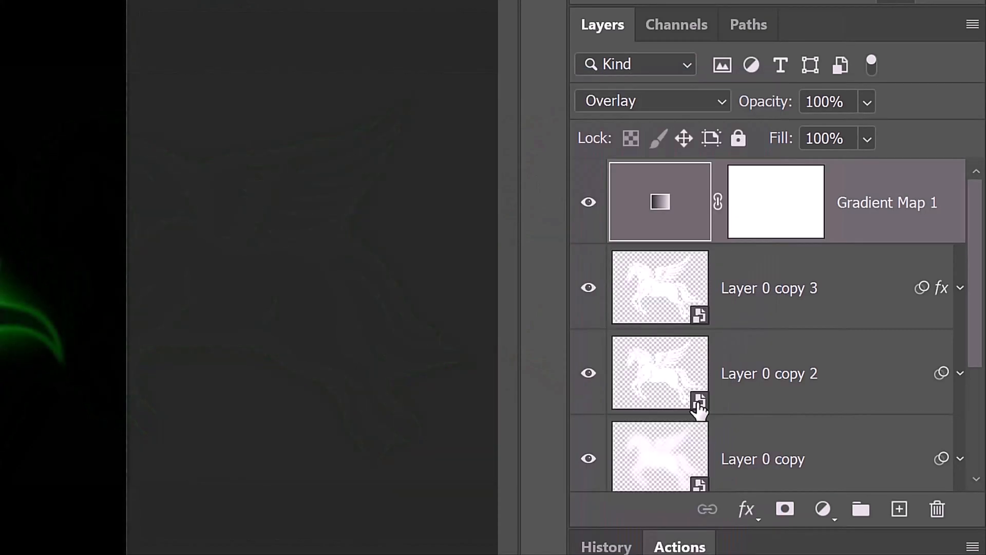
Step: Make white Layer 2 a smart object and preview a Line halftone, size 2, contrast 0
left_click(899, 509)
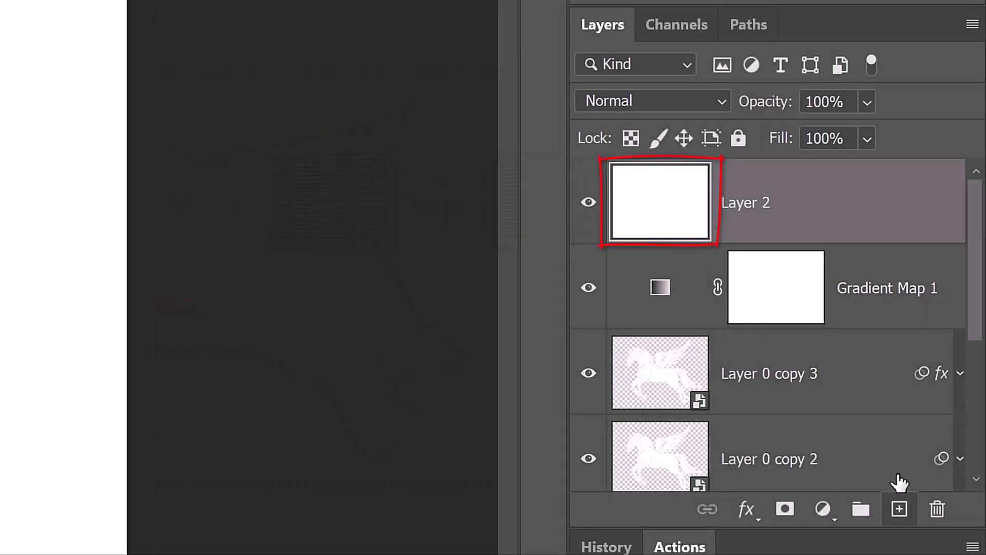
left_click(970, 24)
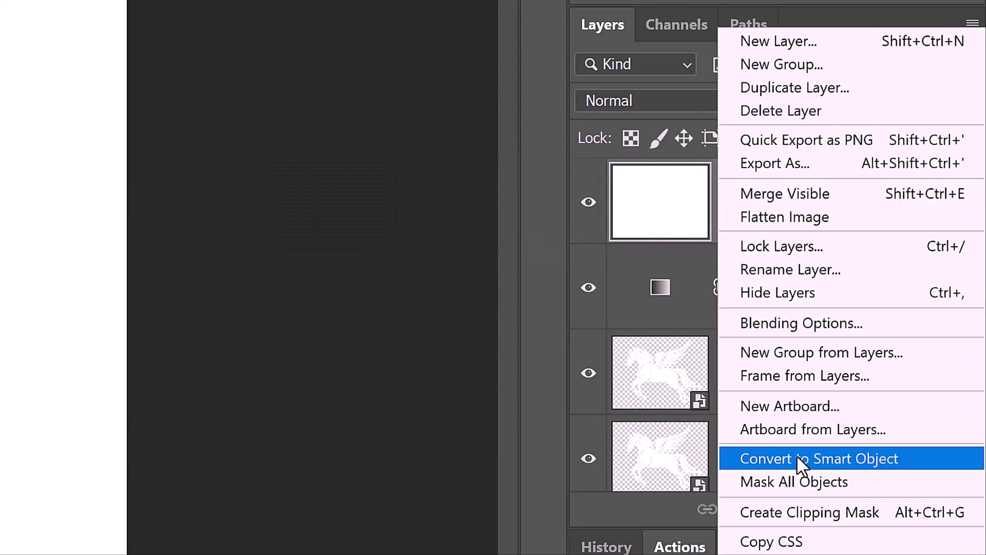
left_click(818, 457)
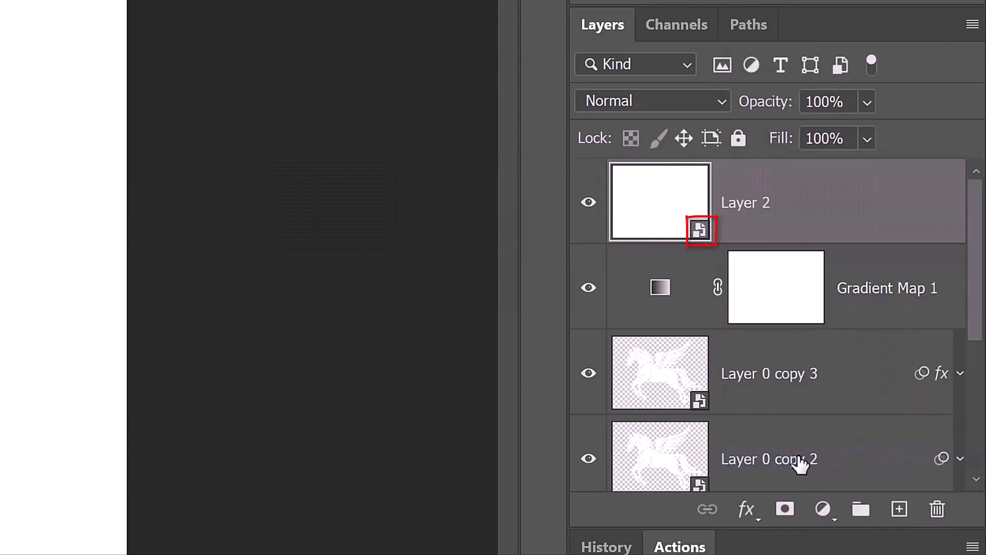
left_click(368, 15)
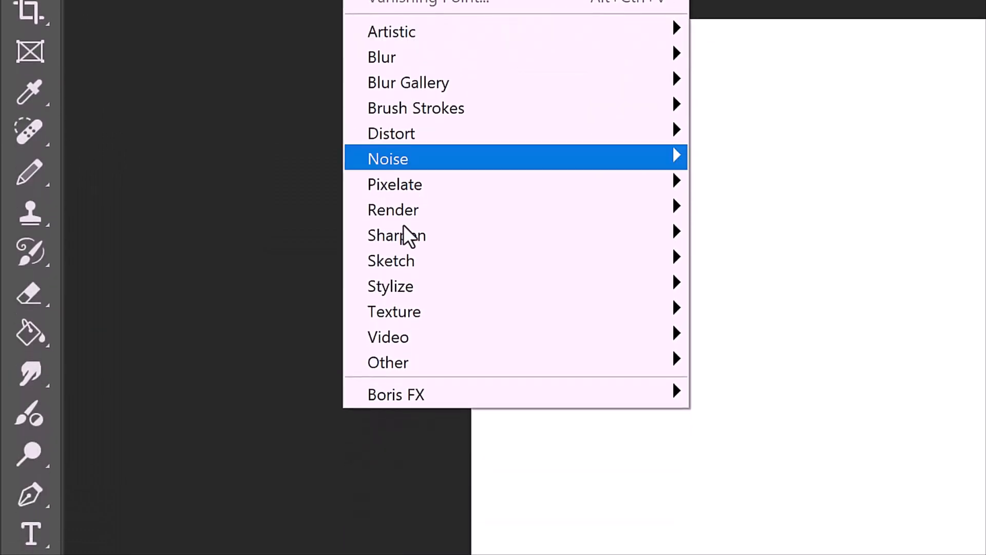
mouse_move(390, 260)
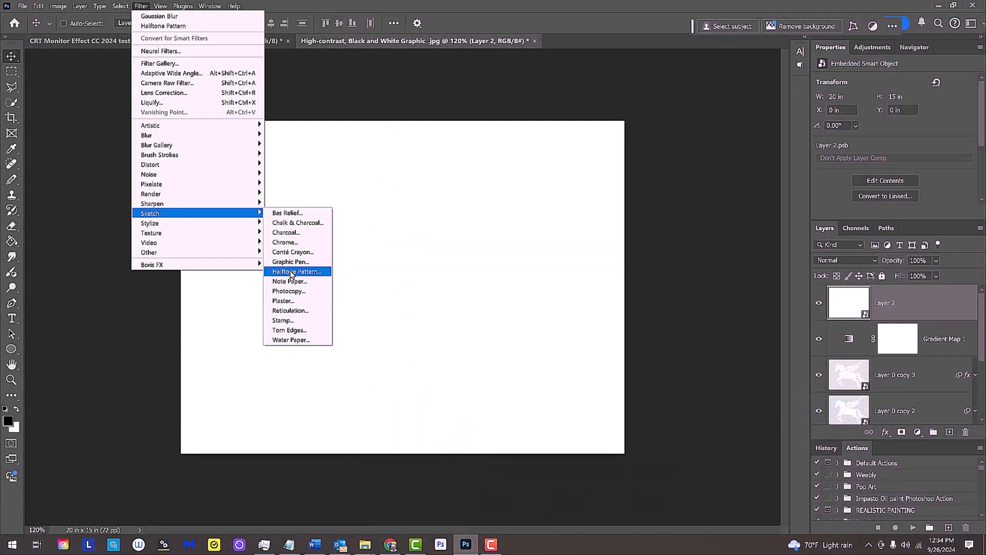
left_click(296, 271)
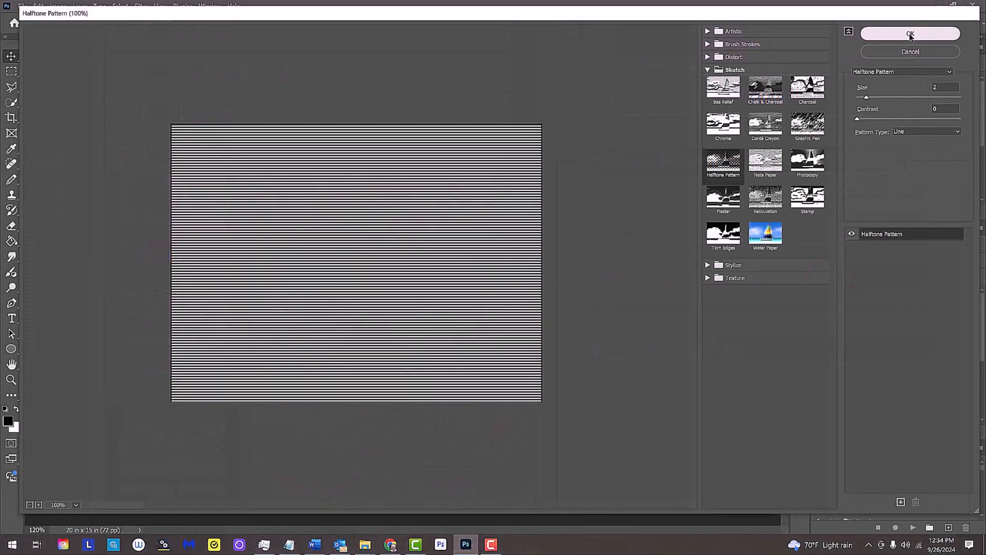
Step: Apply the line halftone and set Layer 2 to Soft Light blending
left_click(909, 34)
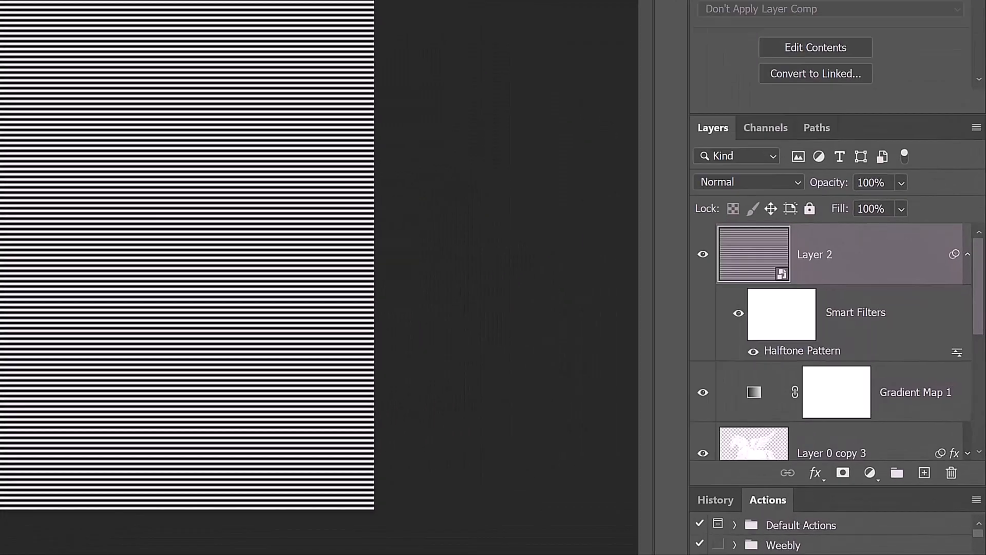
left_click(748, 182)
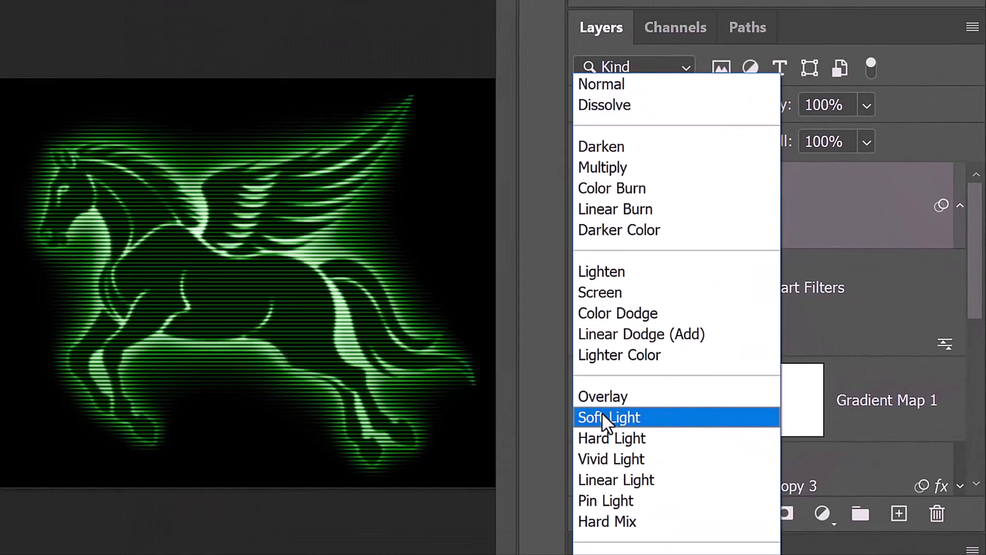
left_click(607, 417)
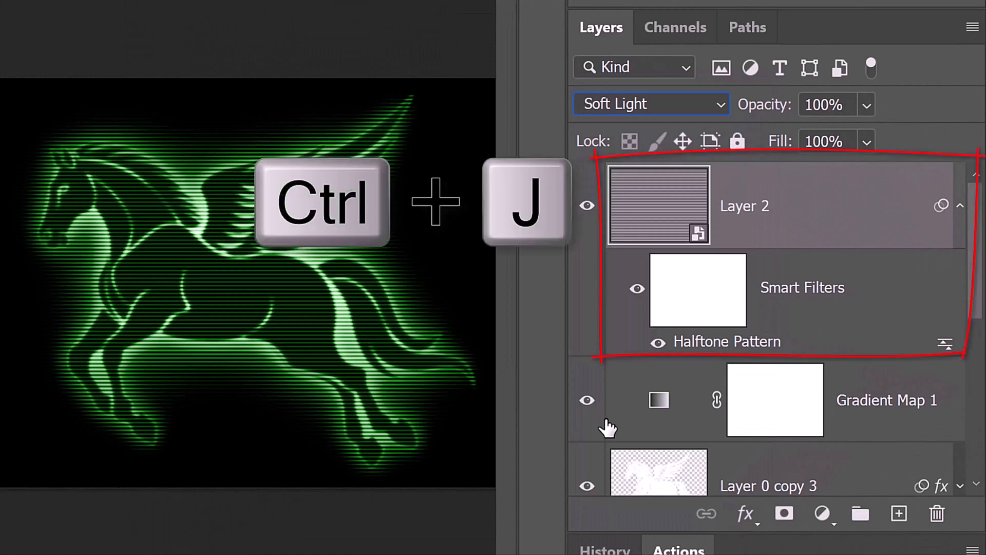
Step: Duplicate Layer 2 and set the copy to Normal blending at 15% opacity
key("ctrl+j")
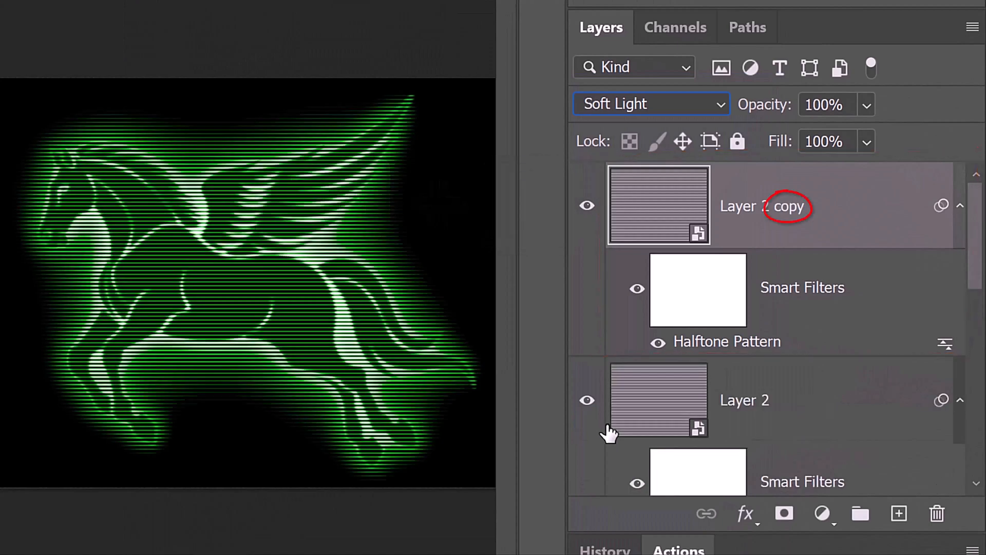
left_click(650, 104)
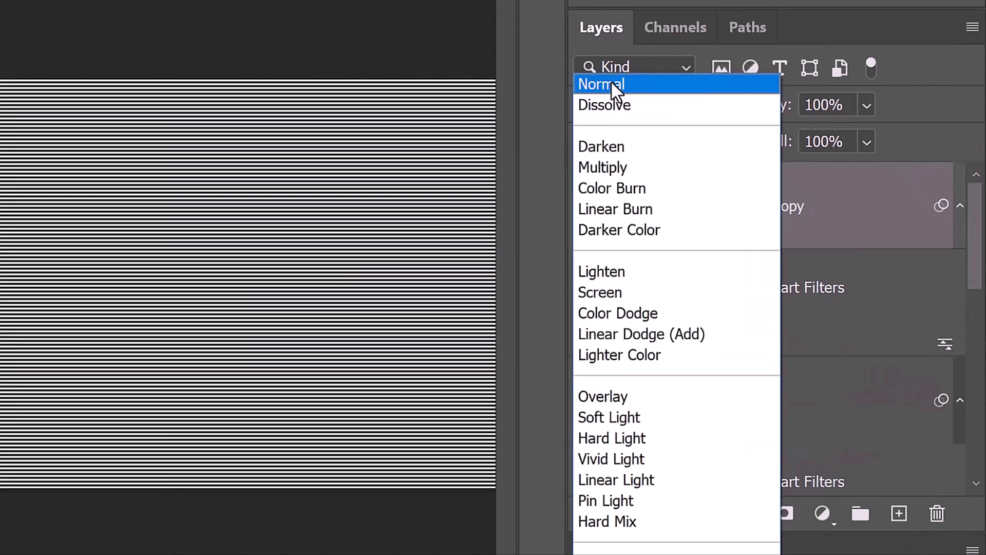
left_click(600, 83)
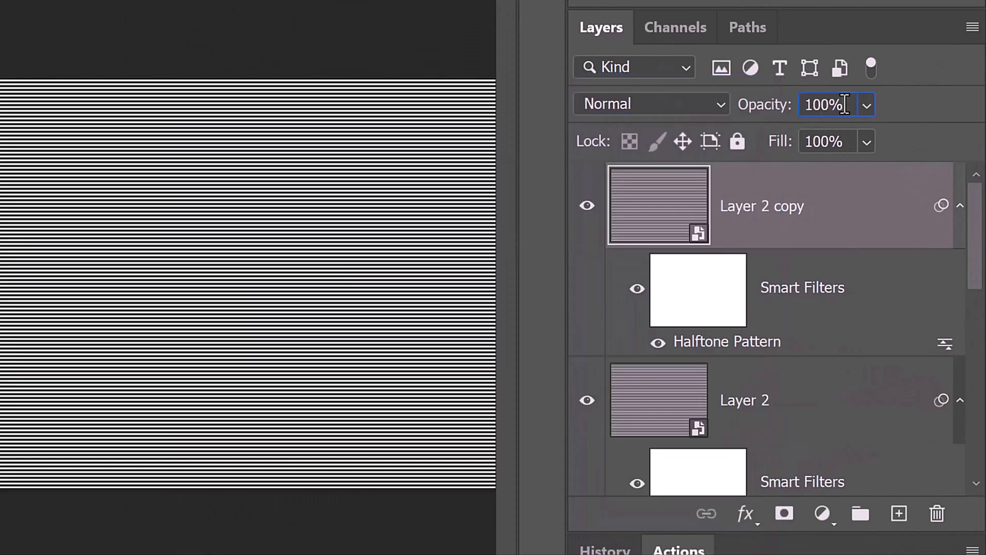
type("15")
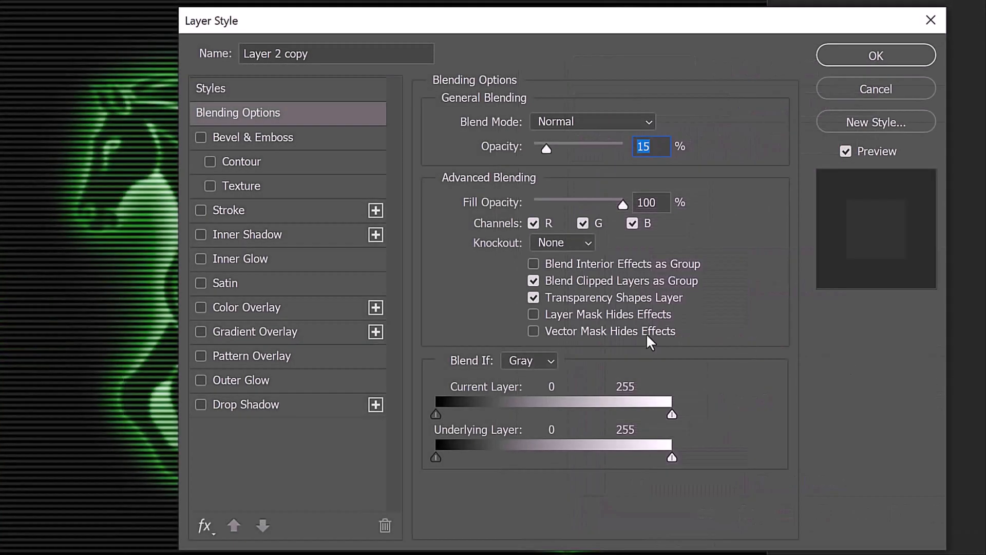
Step: Add a #06FF00 green Color Overlay in Darken mode to Layer 2 copy
left_click(201, 307)
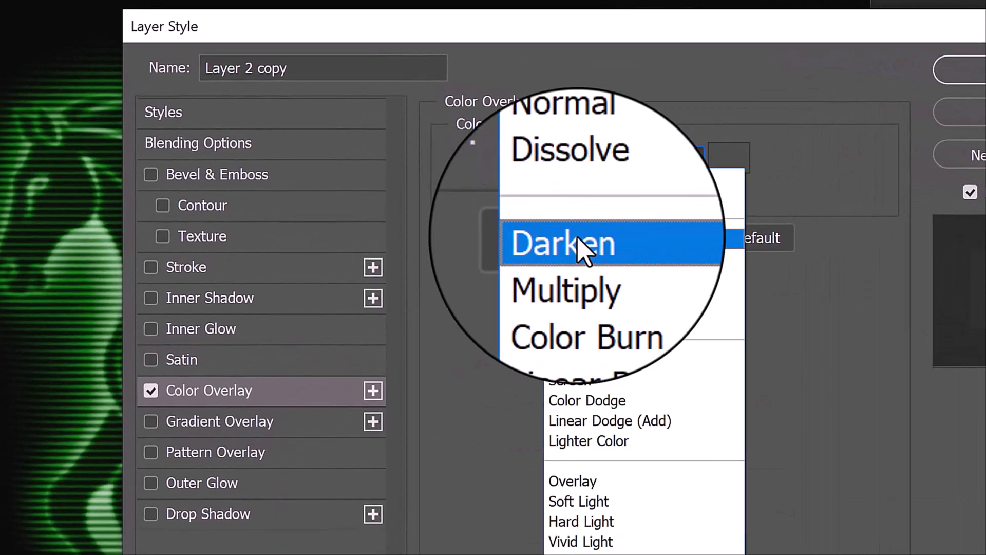
left_click(563, 243)
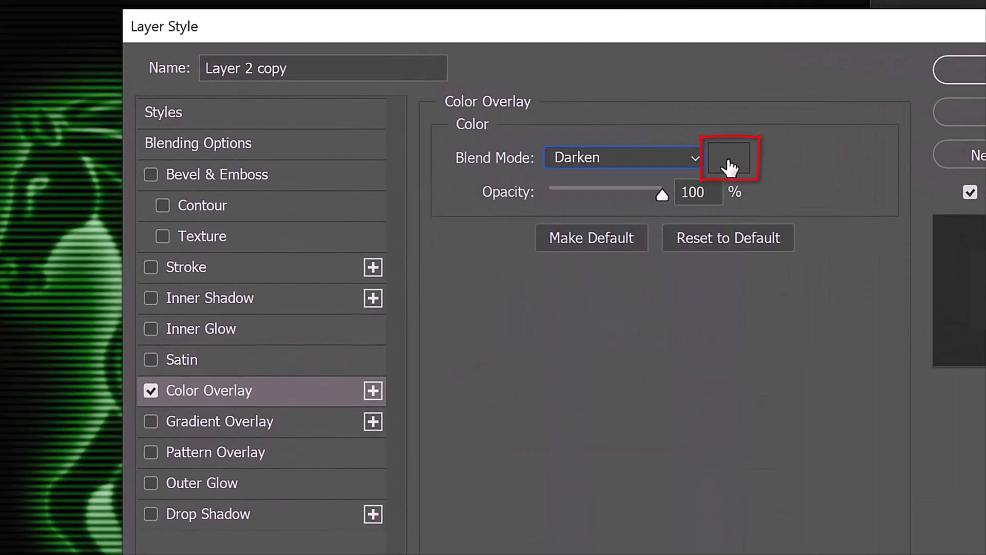
left_click(729, 157)
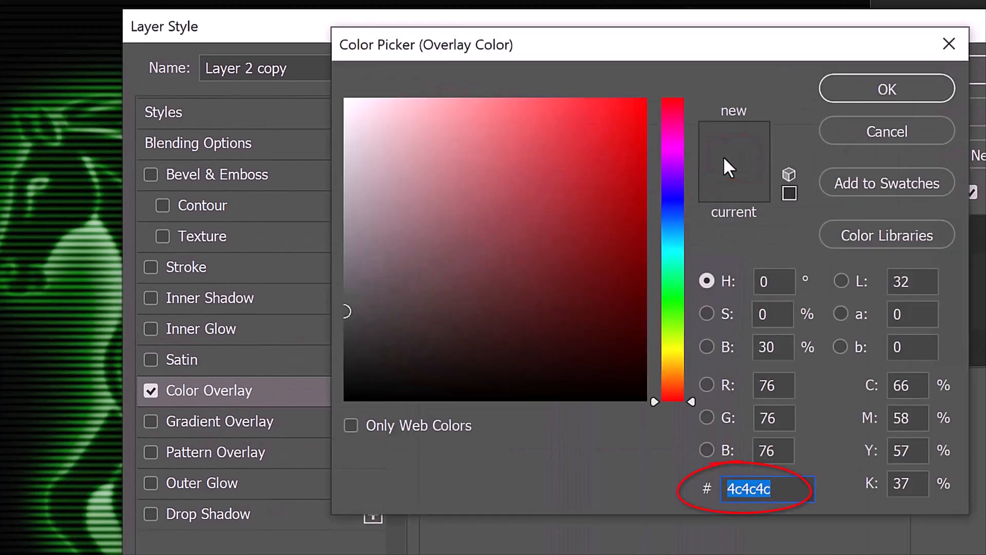
type("06FF00")
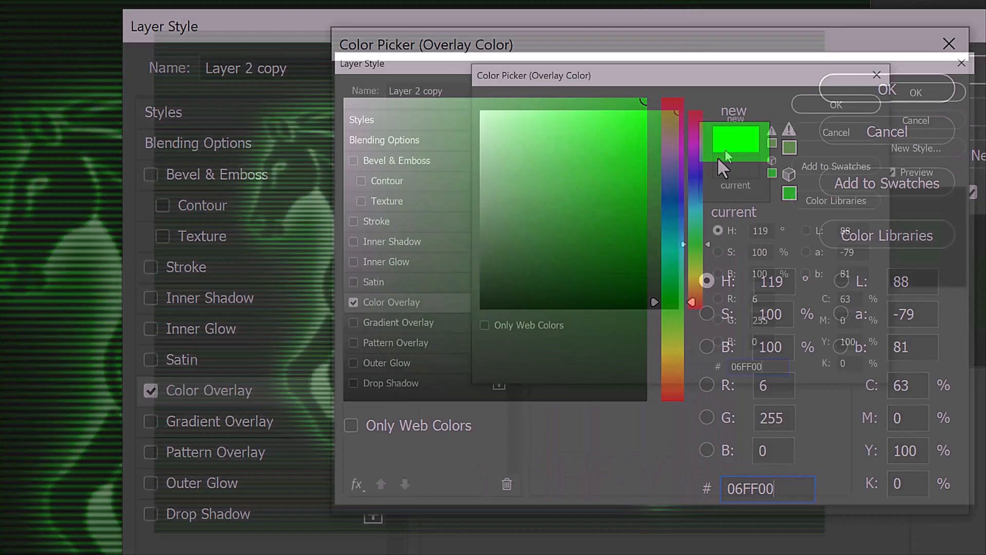
key("enter")
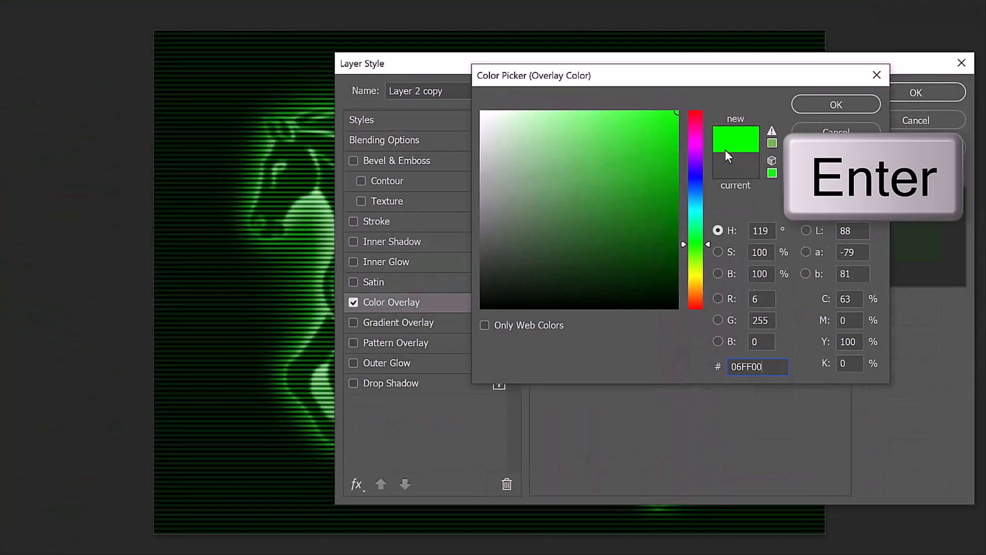
key("enter")
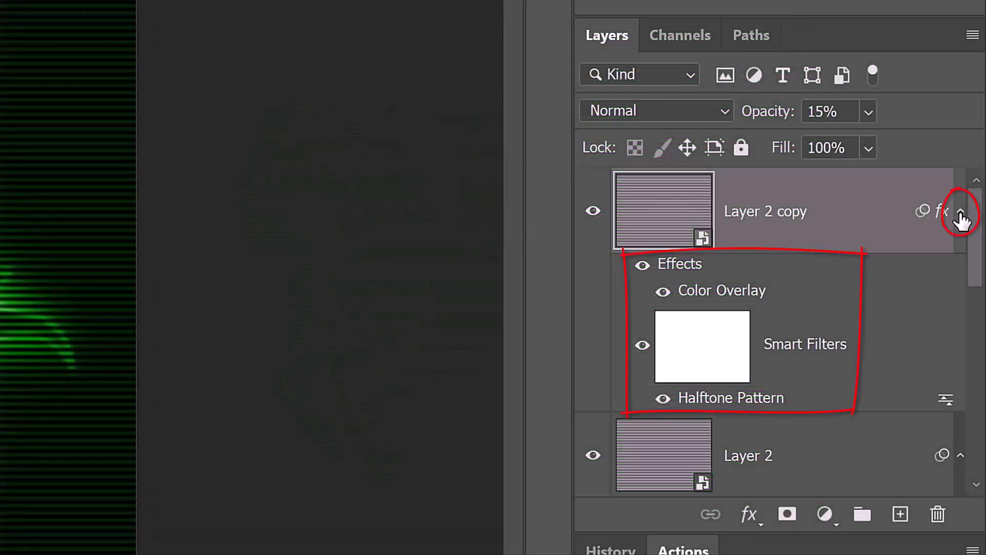
Step: Mask Layer 2 copy using the combined selection of Layer 0 and its three copies
left_click(961, 210)
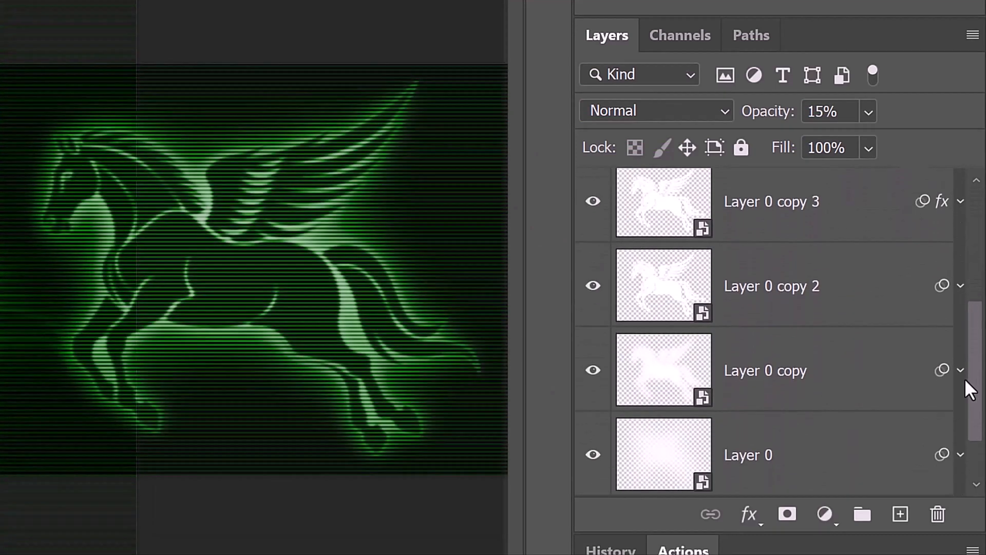
left_click(663, 202)
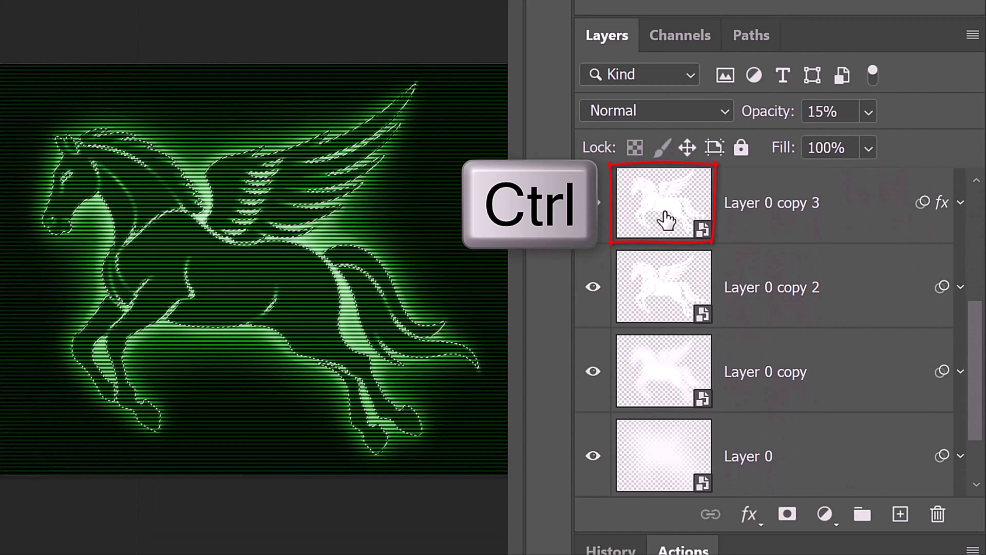
left_click(664, 202)
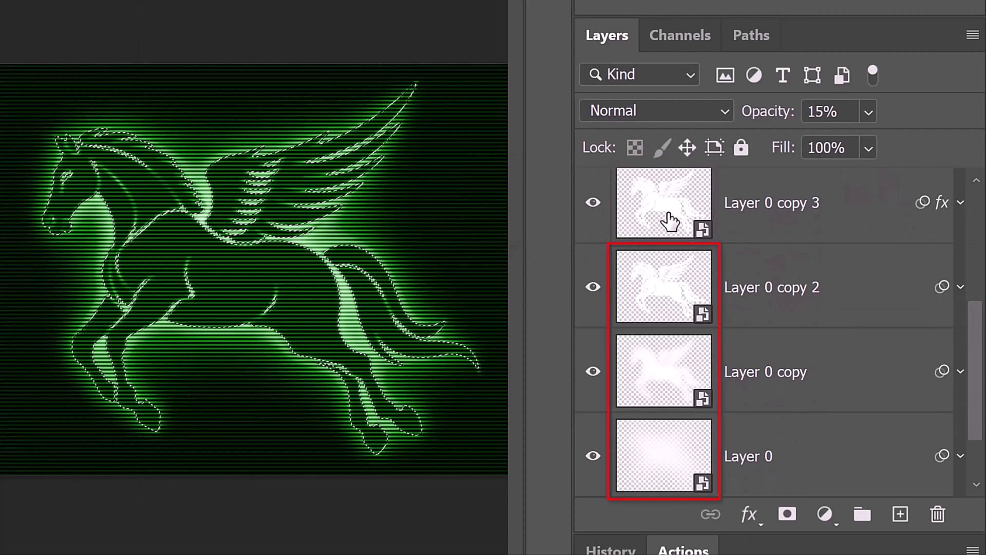
left_click(663, 203)
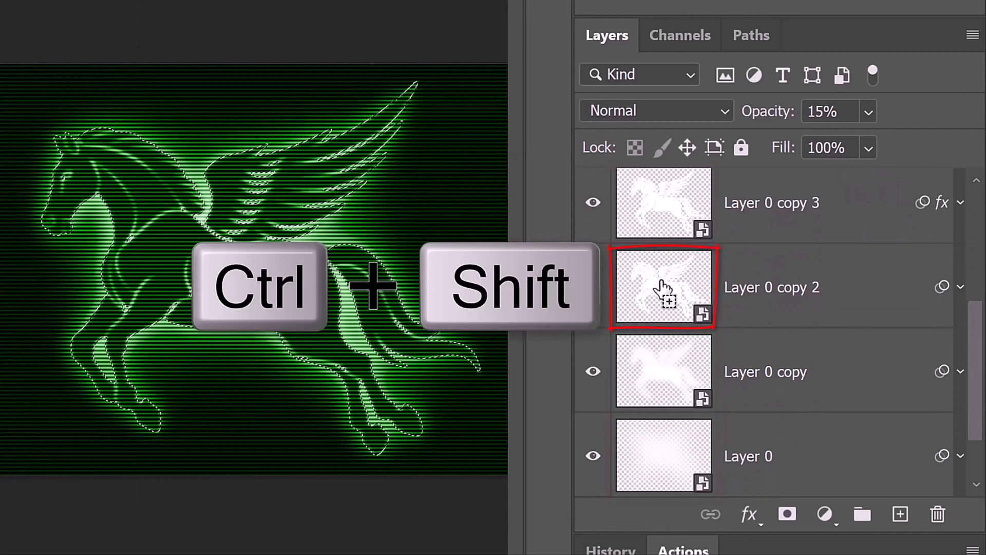
left_click(592, 287)
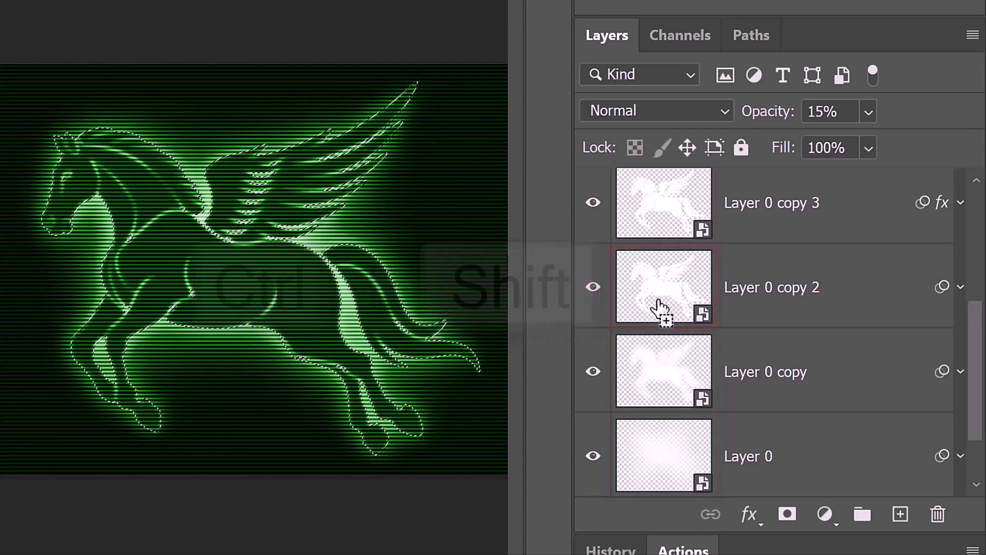
left_click(663, 371)
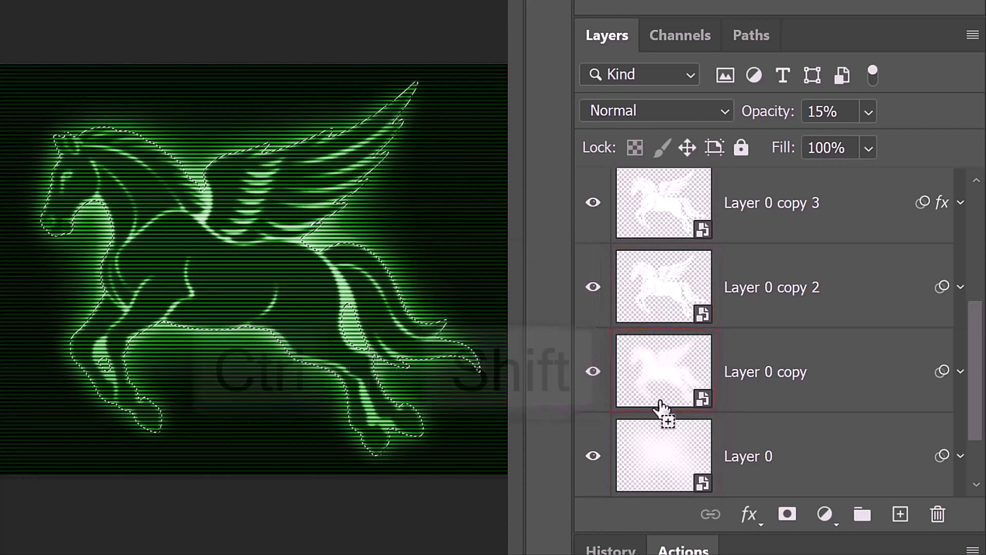
left_click(663, 456)
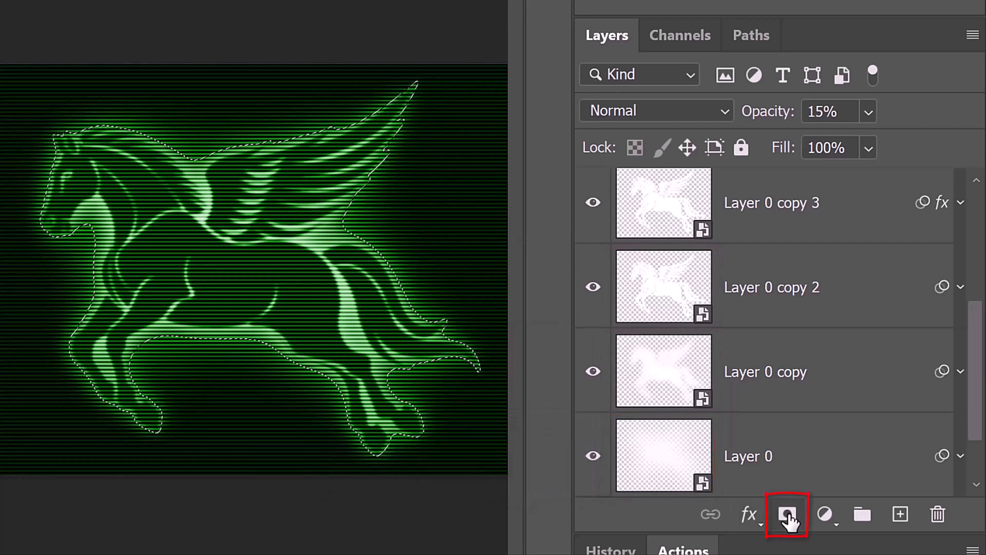
left_click(786, 514)
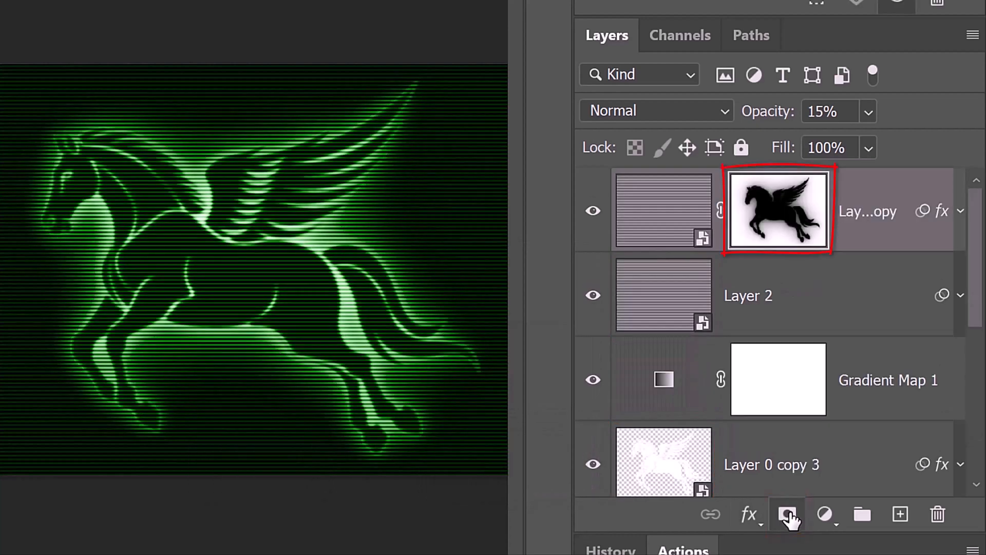